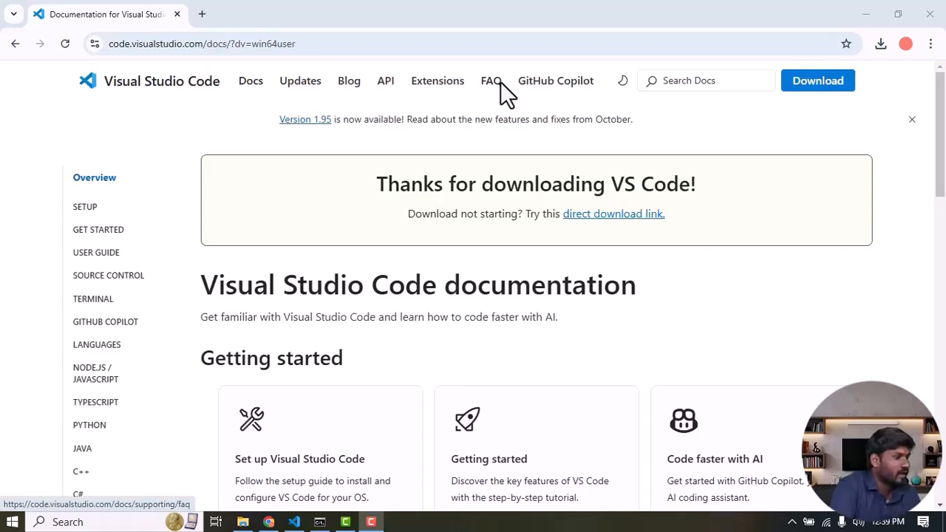
pyautogui.moveTo(520, 130)
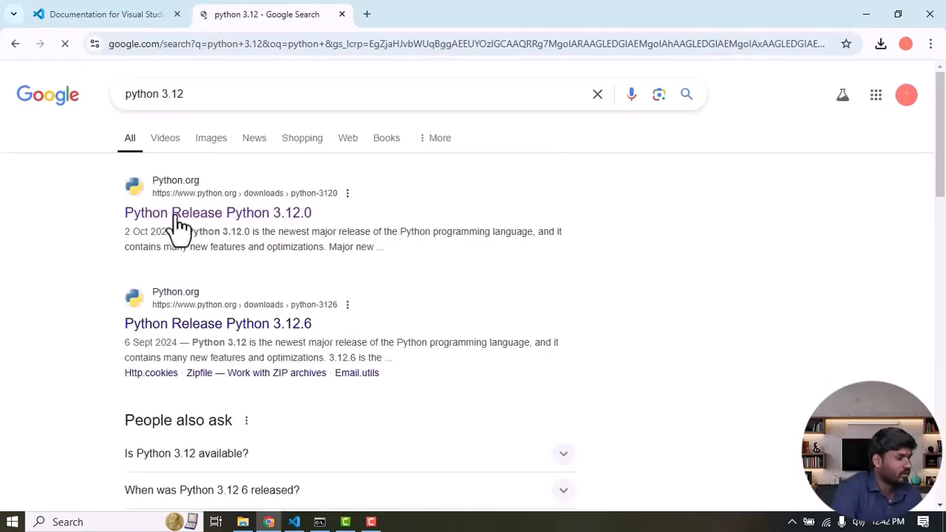
# Step: Reach the Files list of installers on the Python 3.12.0 release page
pyautogui.click(217, 212)
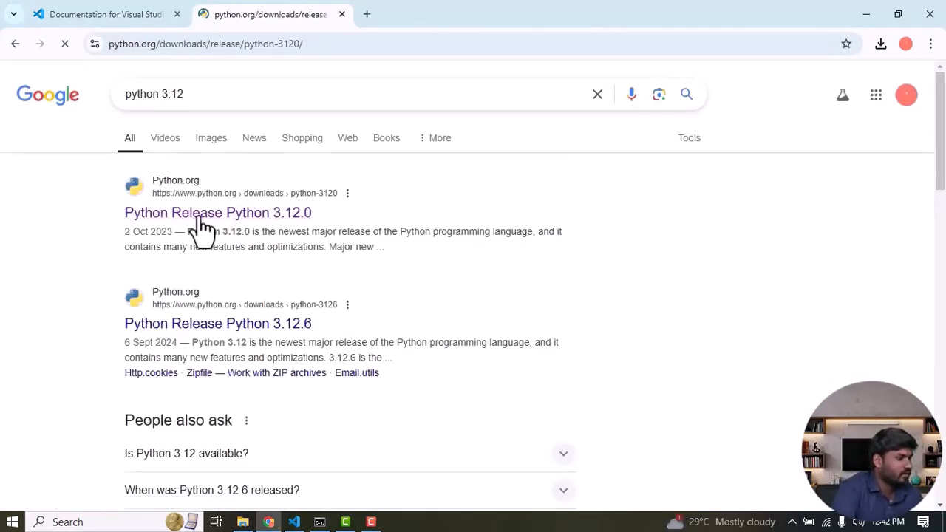
pyautogui.click(217, 212)
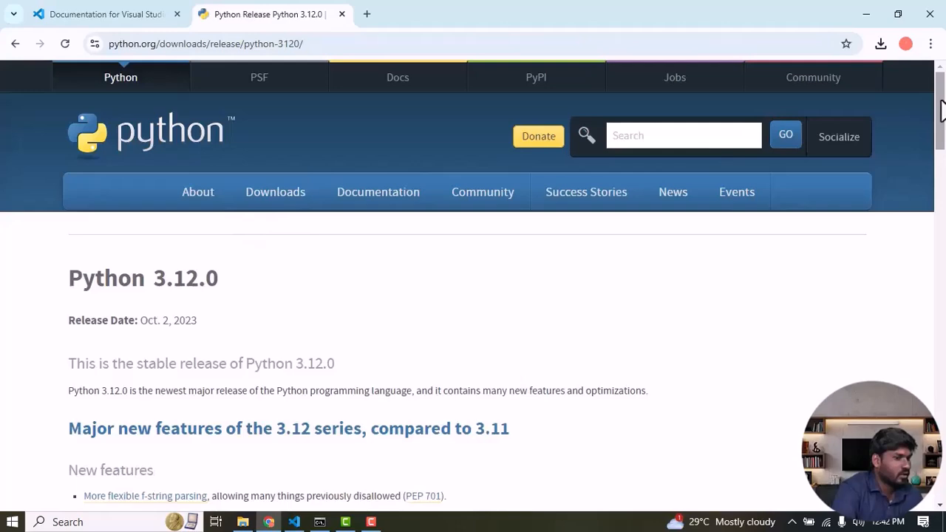
pyautogui.scroll(-3)
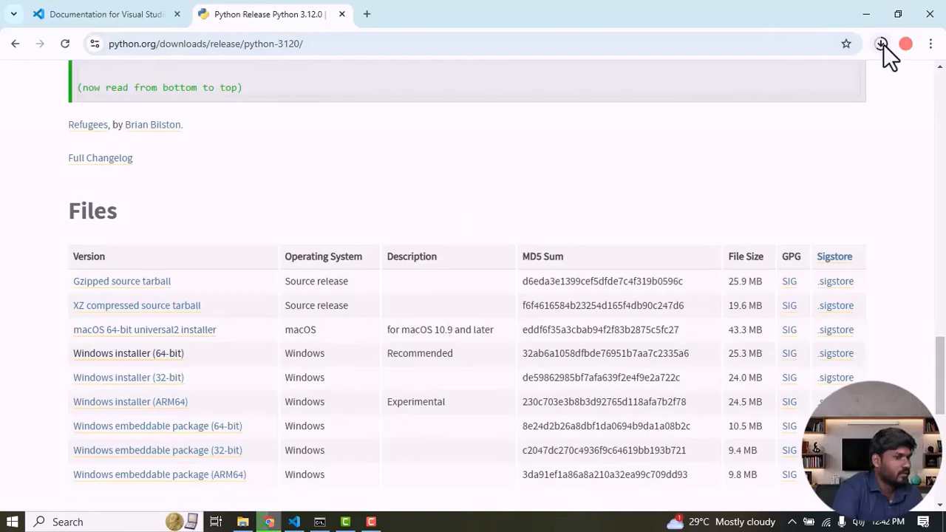
# Step: Run the python-3.12.0-amd64 installer with 'Add python.exe to PATH' ticked and Install Now
pyautogui.click(881, 44)
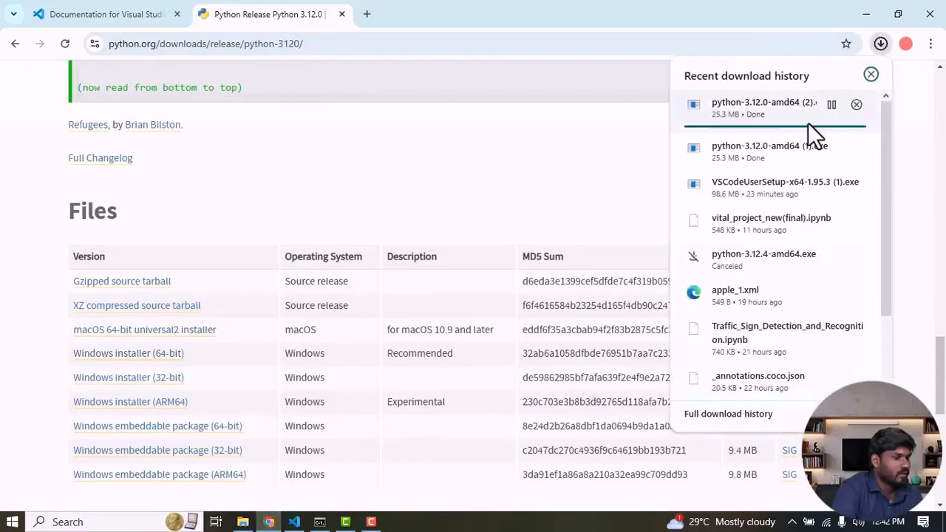
pyautogui.click(755, 106)
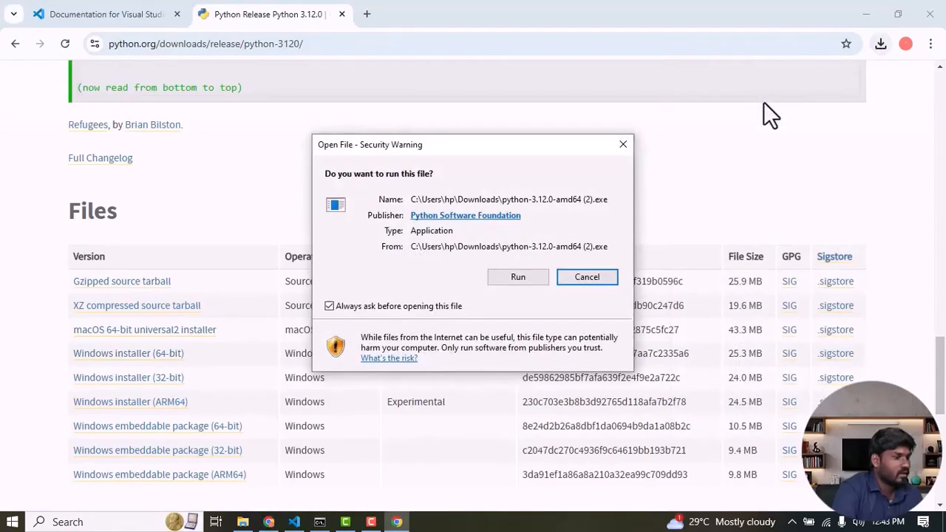
pyautogui.click(586, 276)
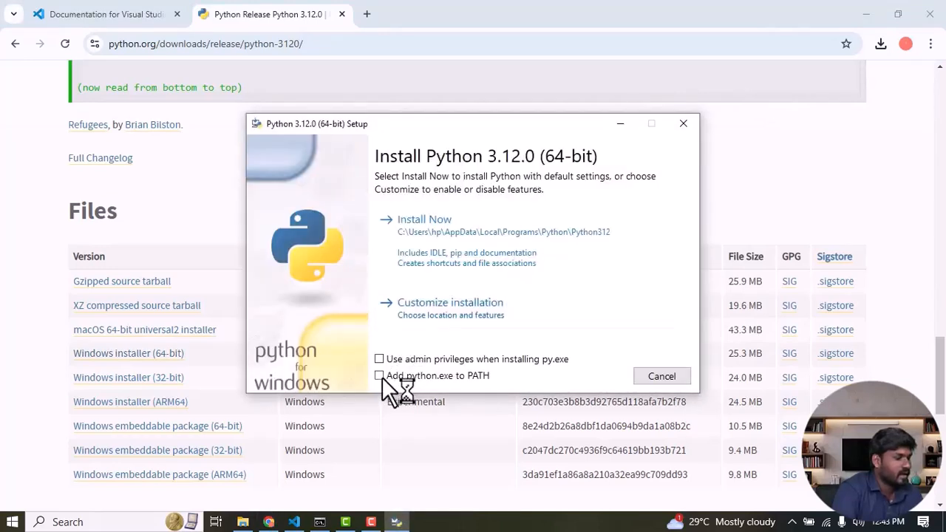
pyautogui.click(378, 375)
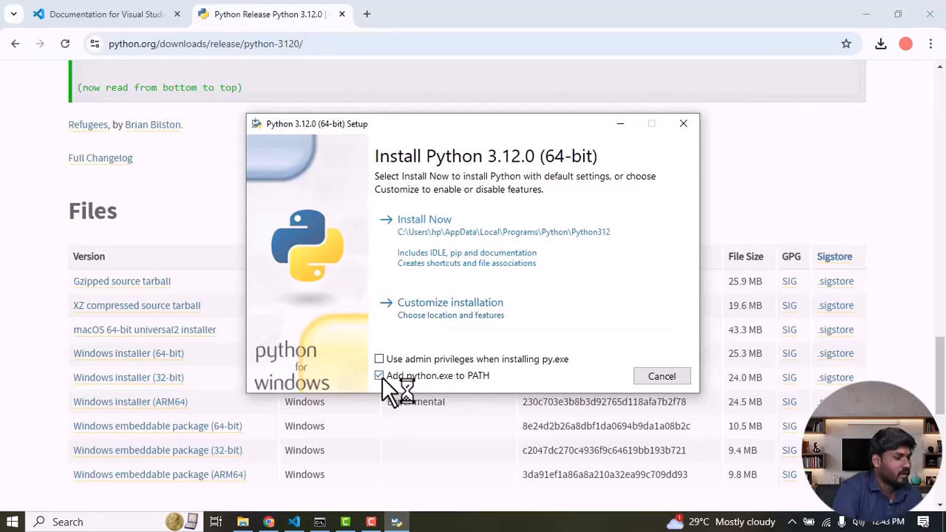
pyautogui.click(424, 219)
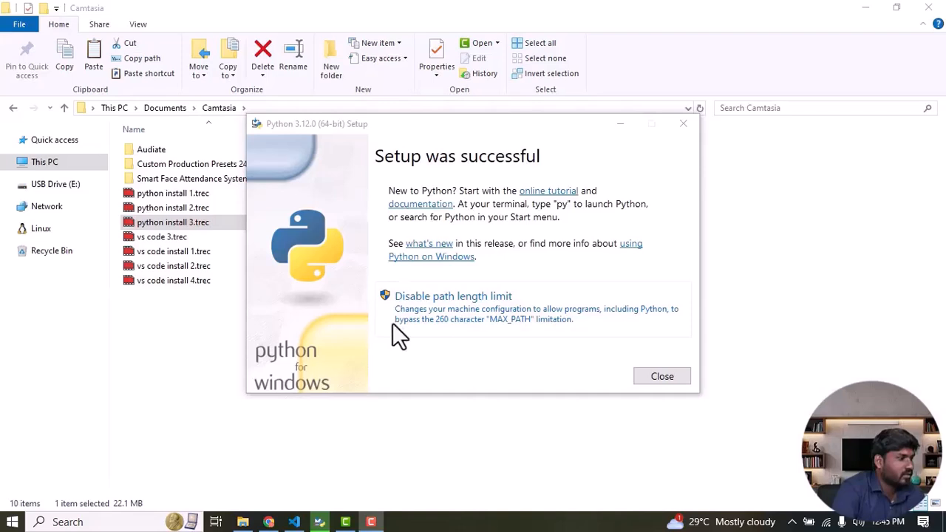
pyautogui.moveTo(530, 288)
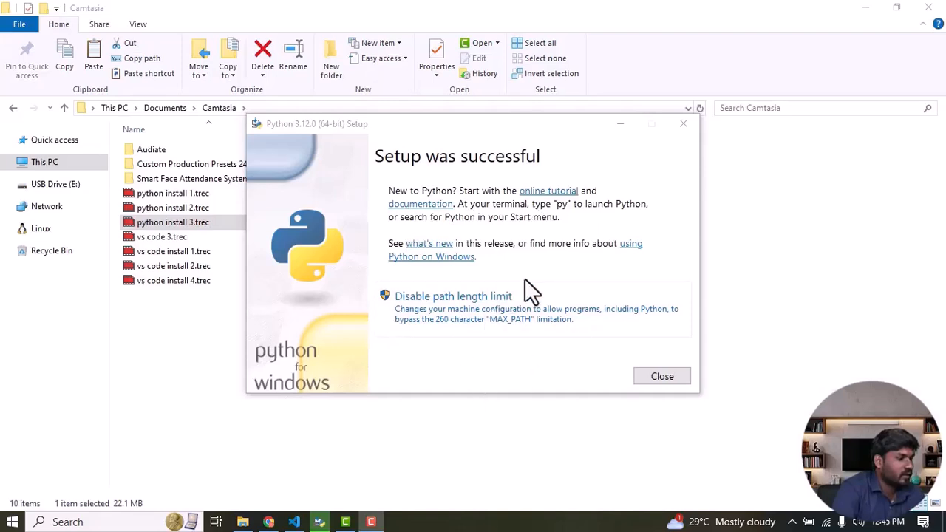
# Step: Close setup and confirm py --version reports Python 3.12.0 in Command Prompt
pyautogui.click(662, 377)
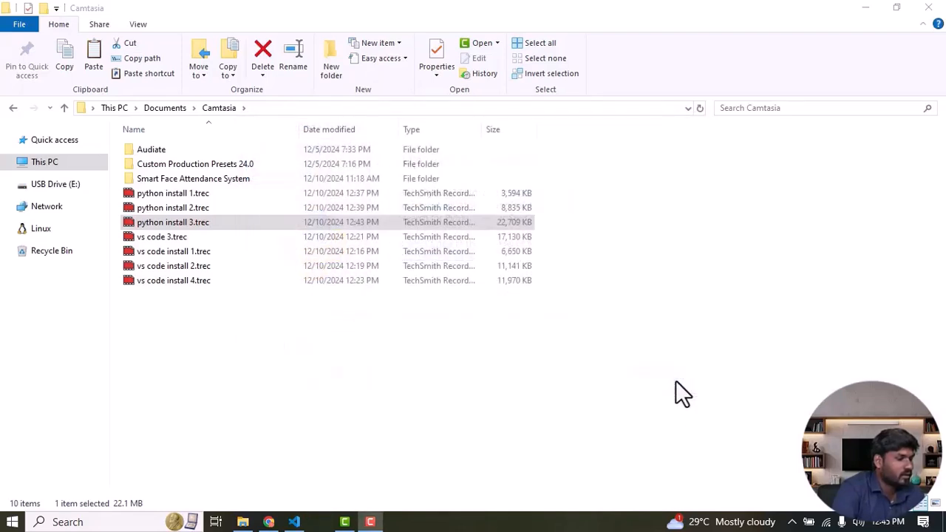
pyautogui.moveTo(204, 349)
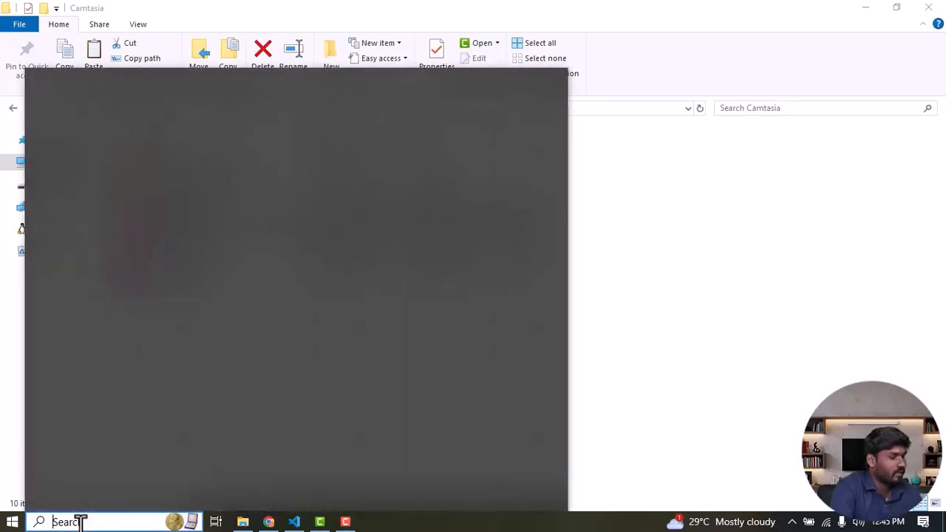
pyautogui.write('cmd')
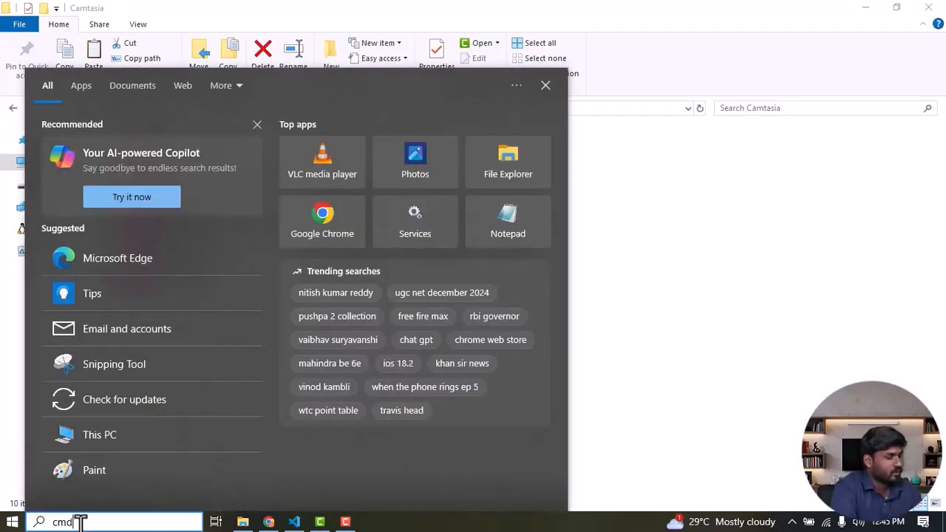
pyautogui.press('enter')
pyautogui.write('py')
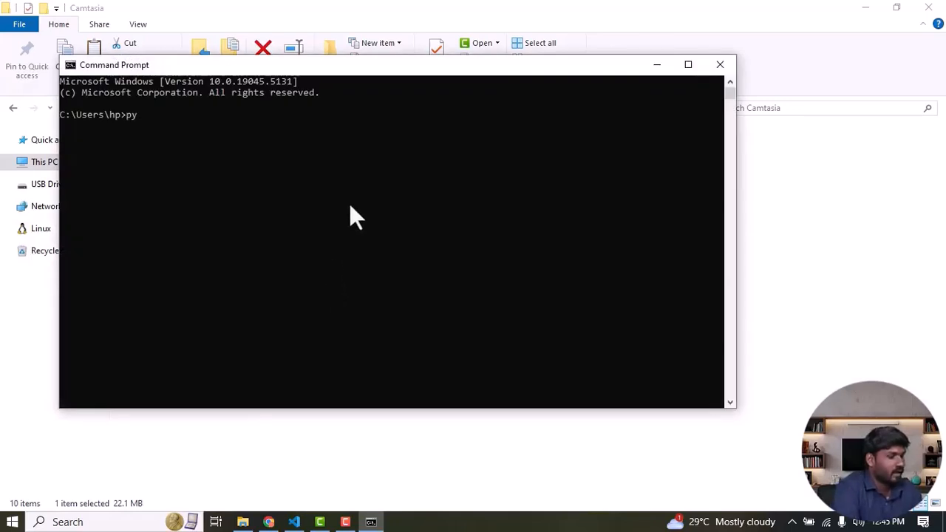
pyautogui.write('--version')
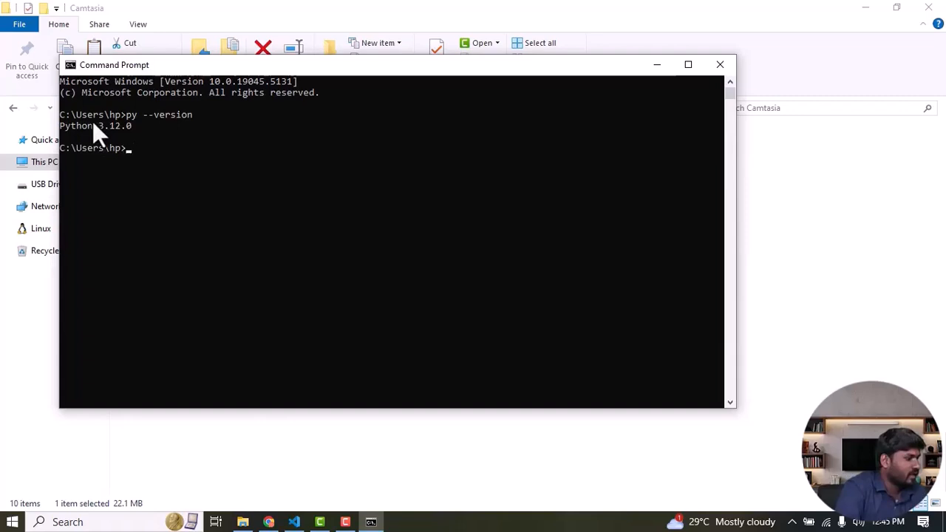
pyautogui.moveTo(131, 146)
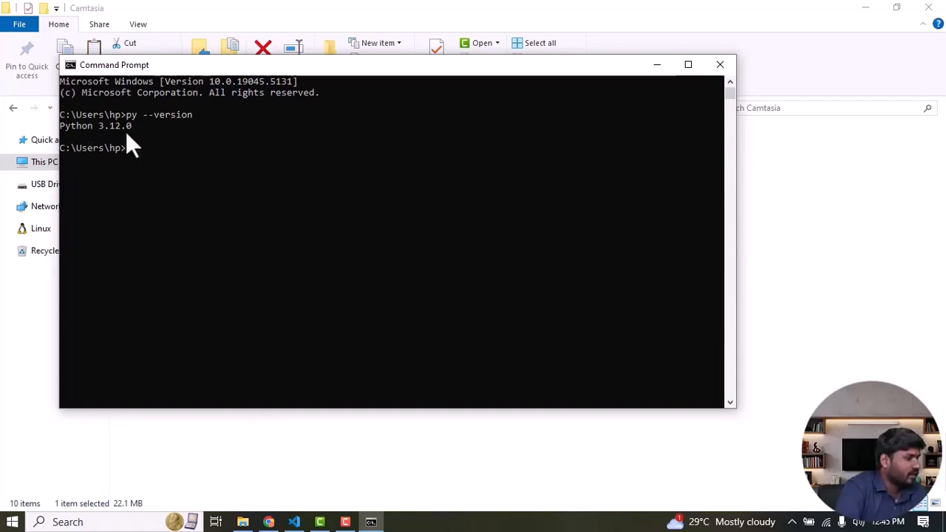
pyautogui.moveTo(164, 142)
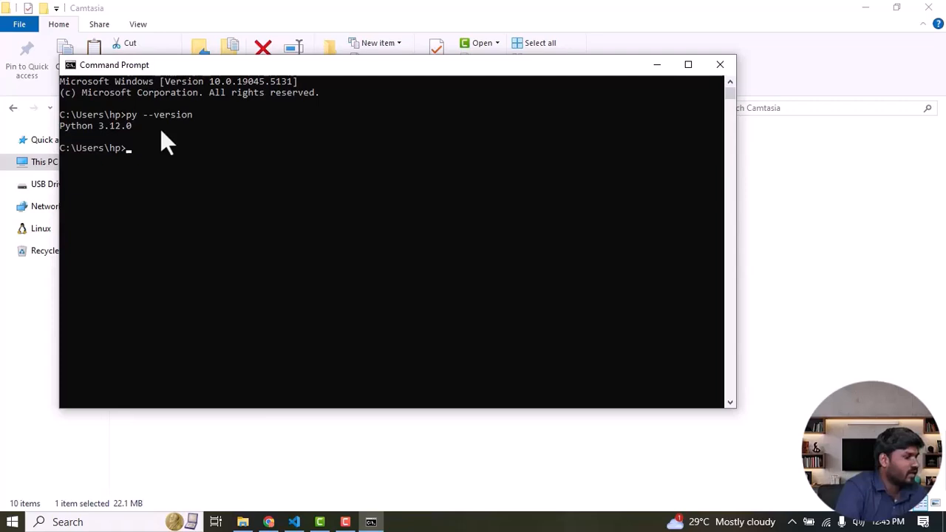
pyautogui.click(269, 522)
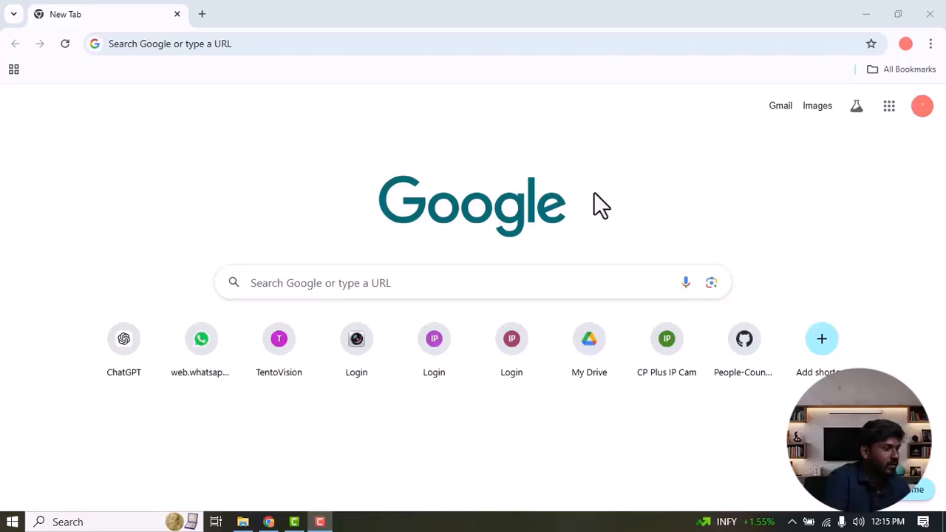
pyautogui.moveTo(545, 138)
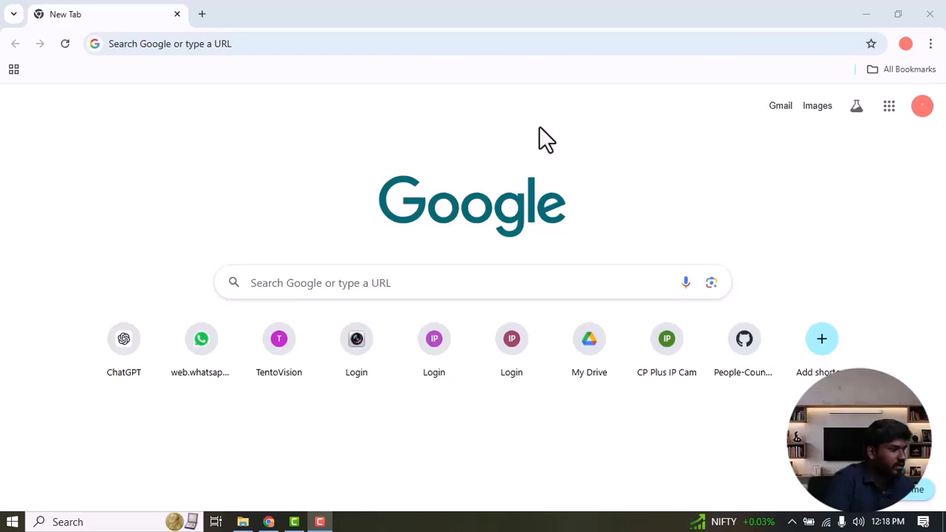
pyautogui.moveTo(533, 139)
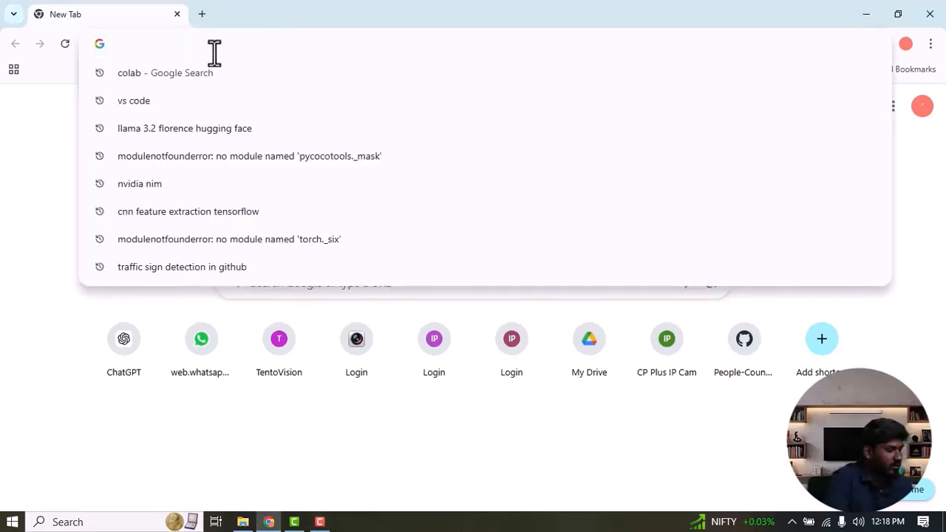
# Step: Search Google for 'vs code' from the address bar
pyautogui.write('vs code')
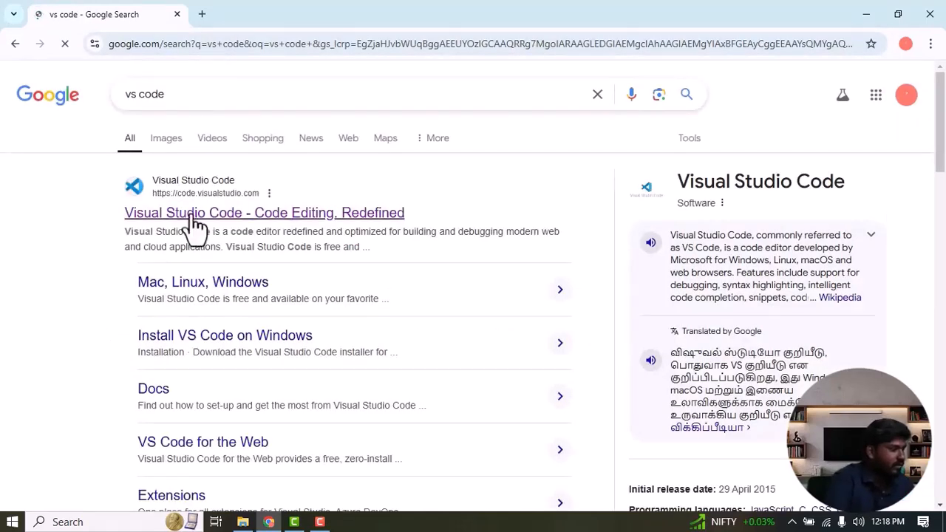
pyautogui.moveTo(248, 234)
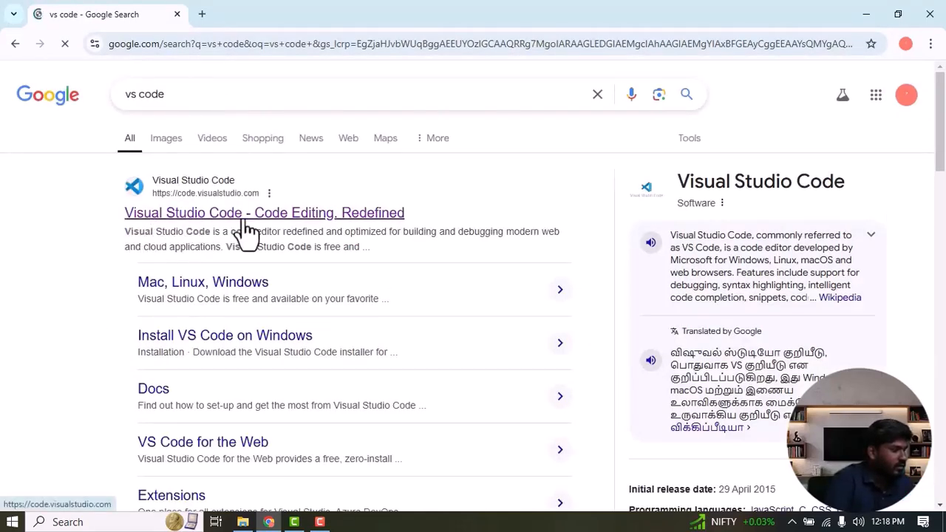
# Step: Download the Windows VS Code installer from code.visualstudio.com and watch its progress
pyautogui.click(263, 213)
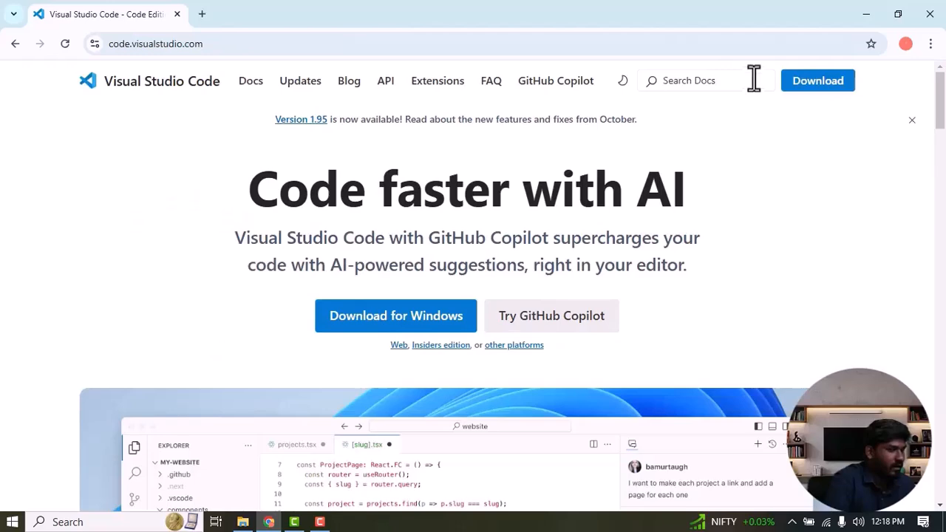
pyautogui.click(817, 80)
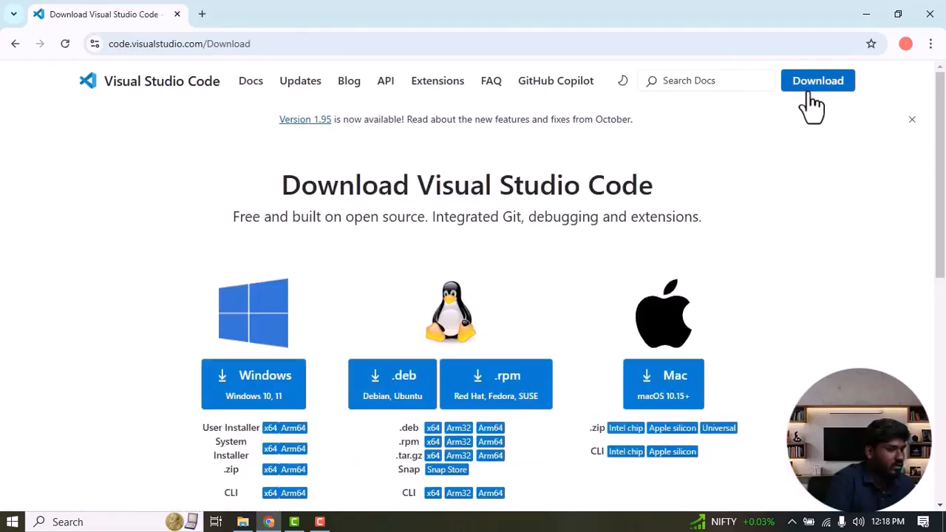
pyautogui.click(818, 79)
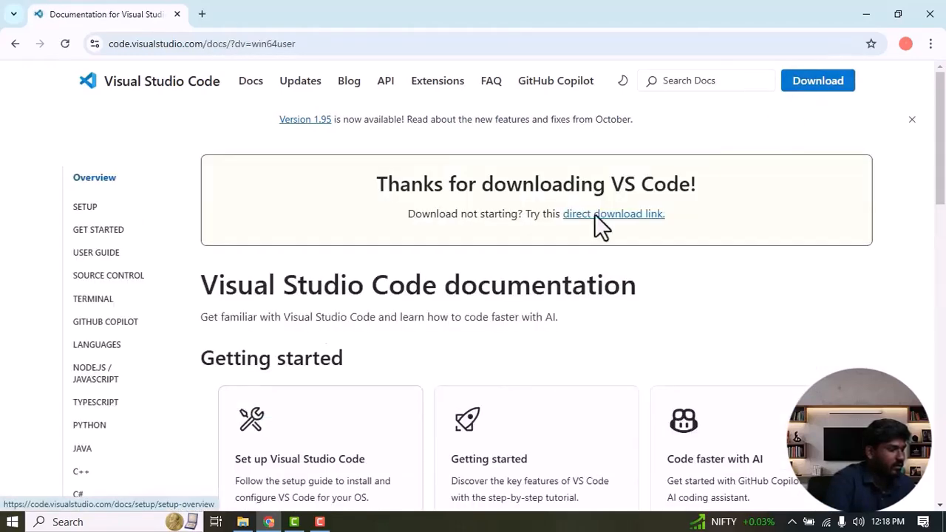
pyautogui.click(817, 80)
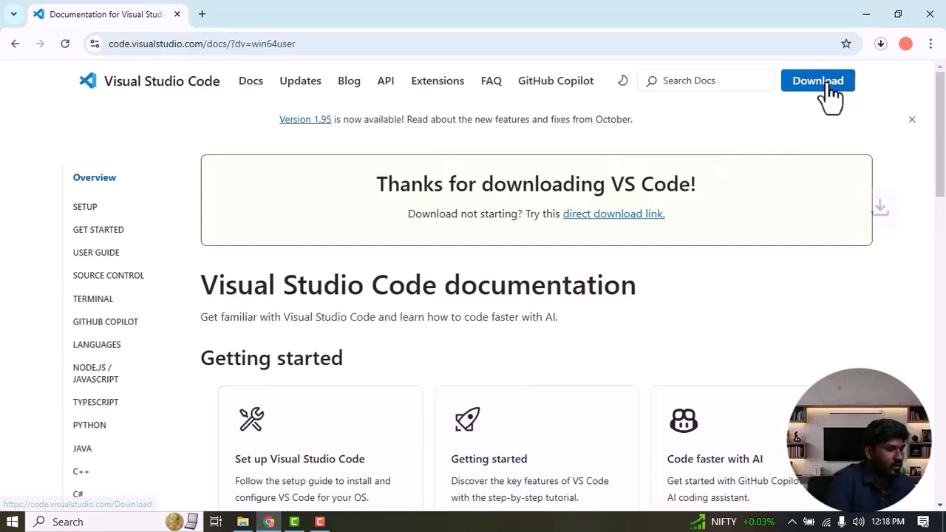
pyautogui.click(881, 45)
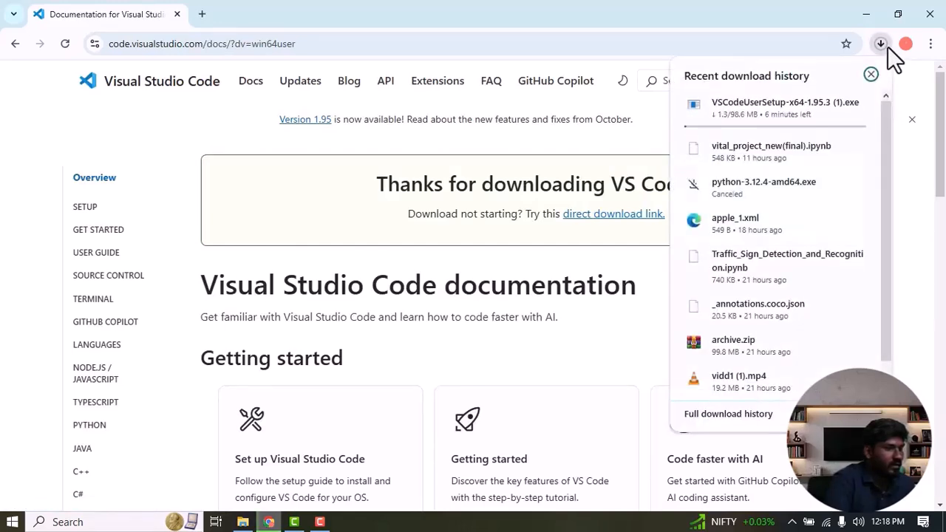
pyautogui.moveTo(800, 103)
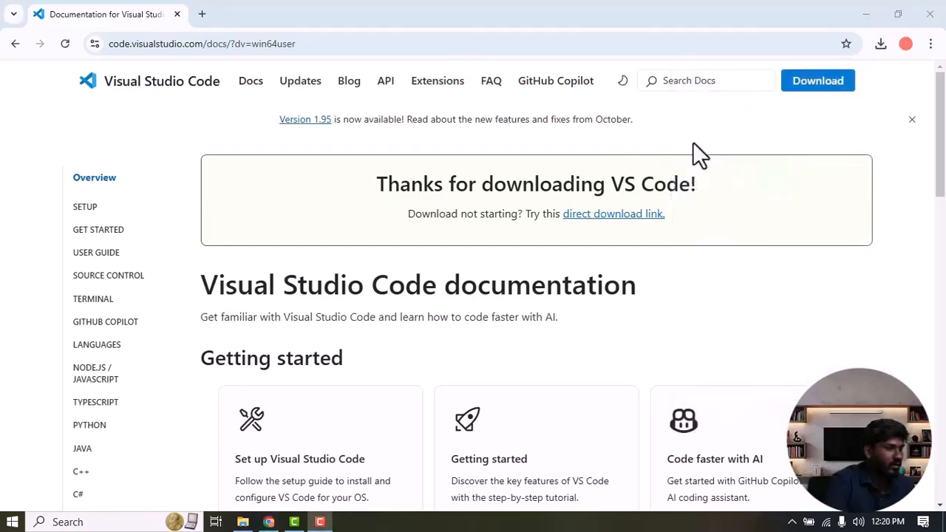
pyautogui.click(881, 45)
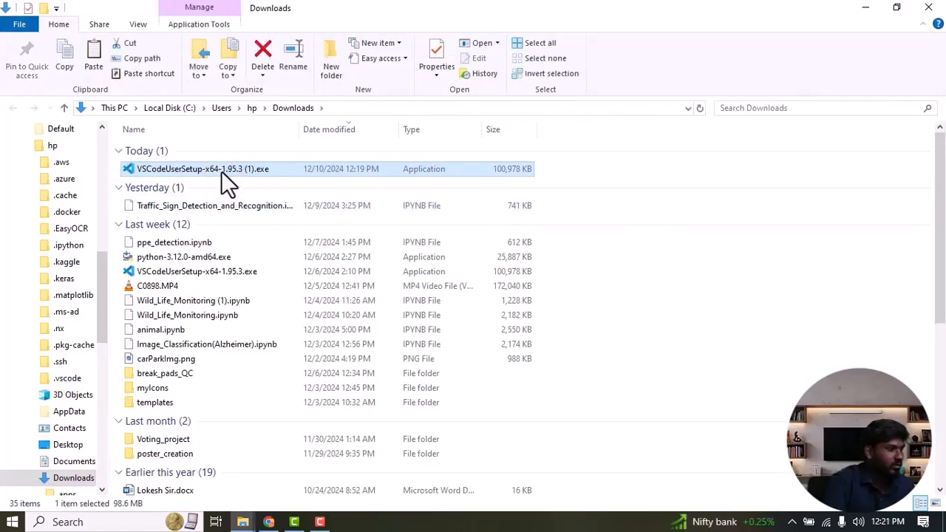
# Step: Launch VSCodeUserSetup-x64-1.95.3.exe and accept its license agreement
pyautogui.doubleClick(202, 168)
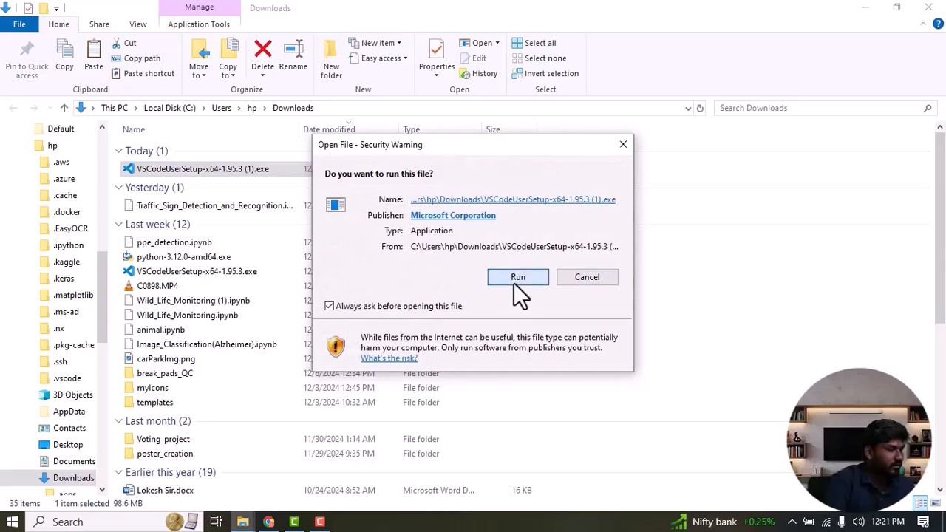
pyautogui.click(517, 277)
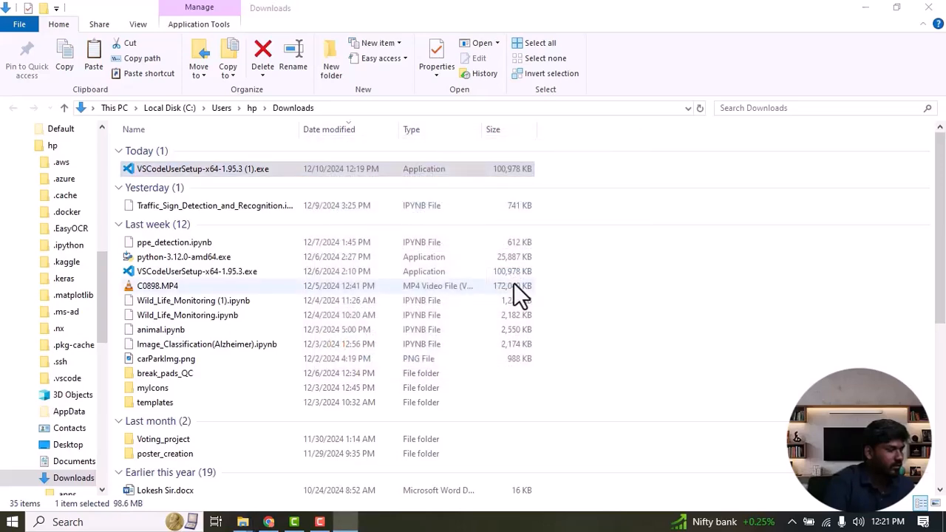
pyautogui.doubleClick(201, 168)
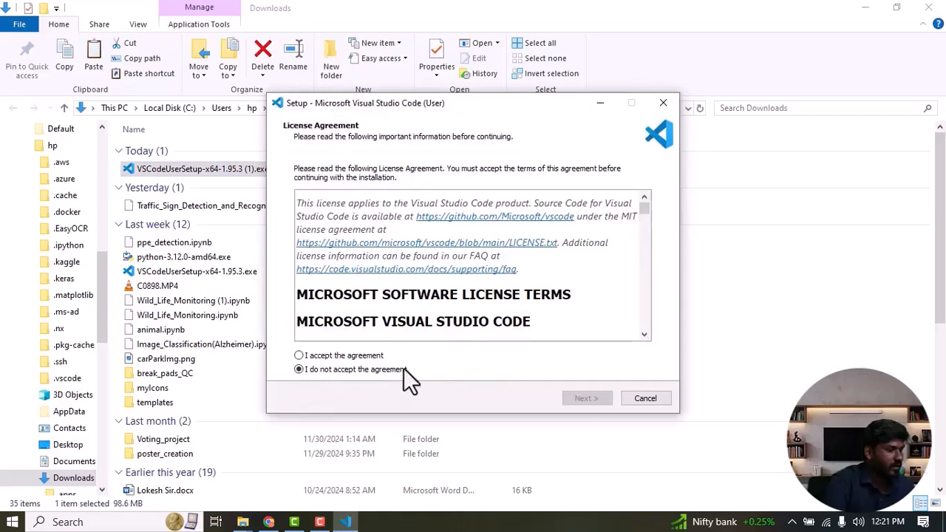
pyautogui.click(298, 355)
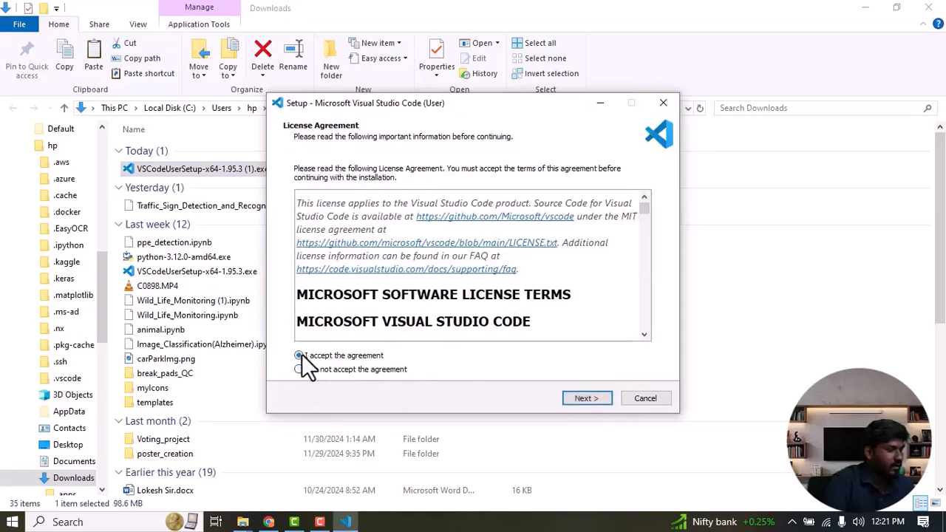
pyautogui.click(586, 397)
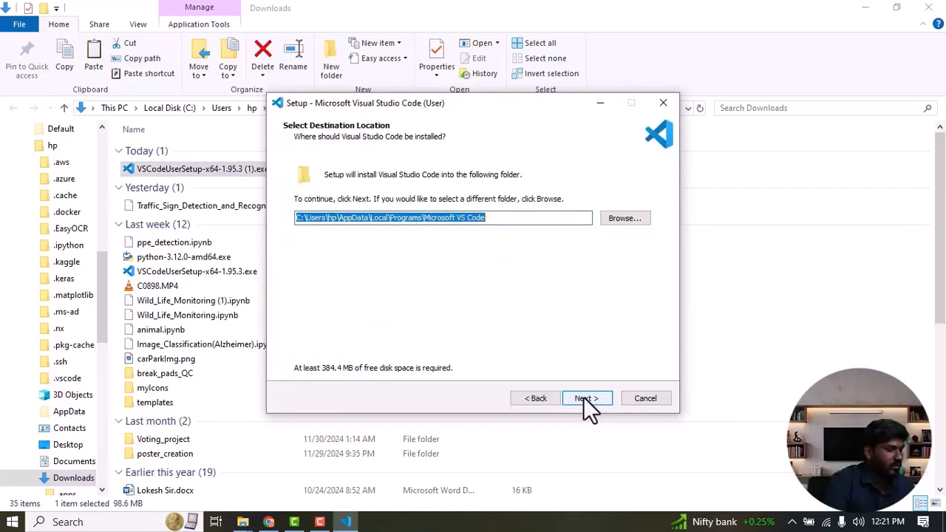
# Step: Install VS Code into the existing default folder and Start Menu, then finish setup
pyautogui.click(587, 399)
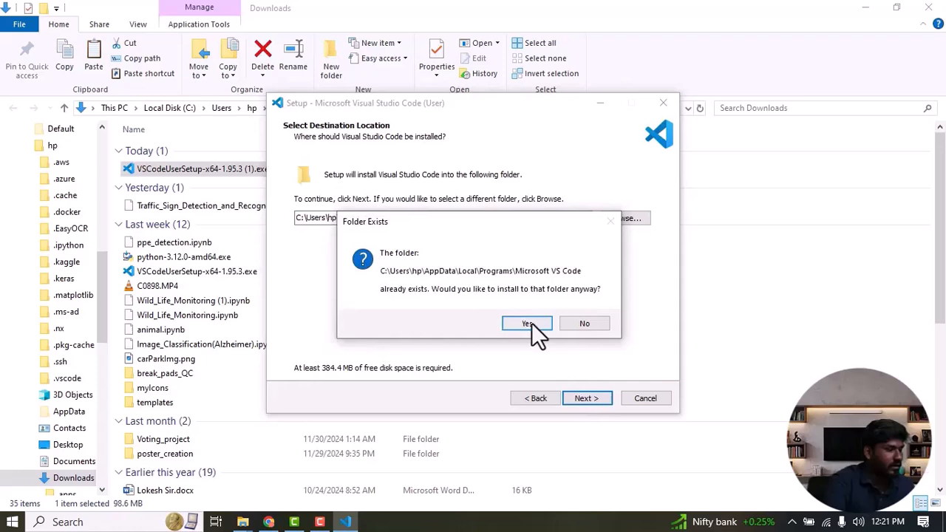
pyautogui.click(526, 322)
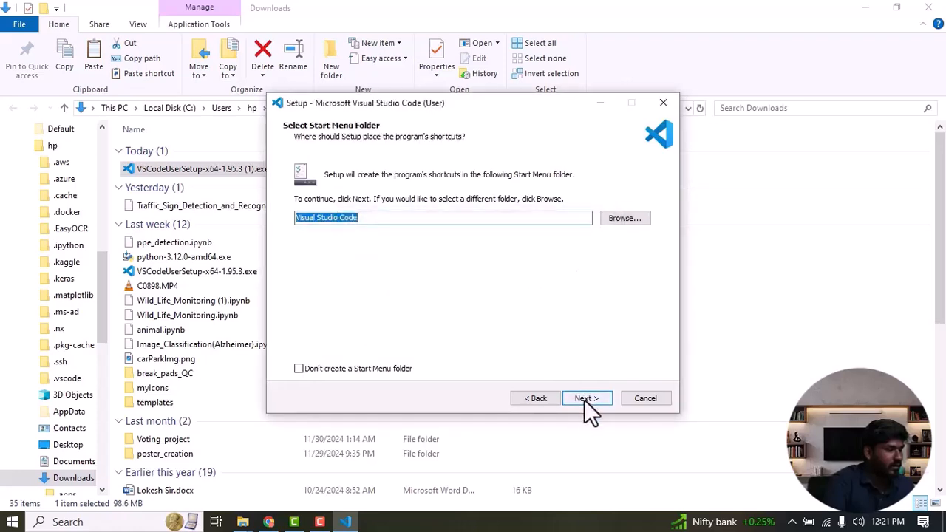
pyautogui.click(587, 399)
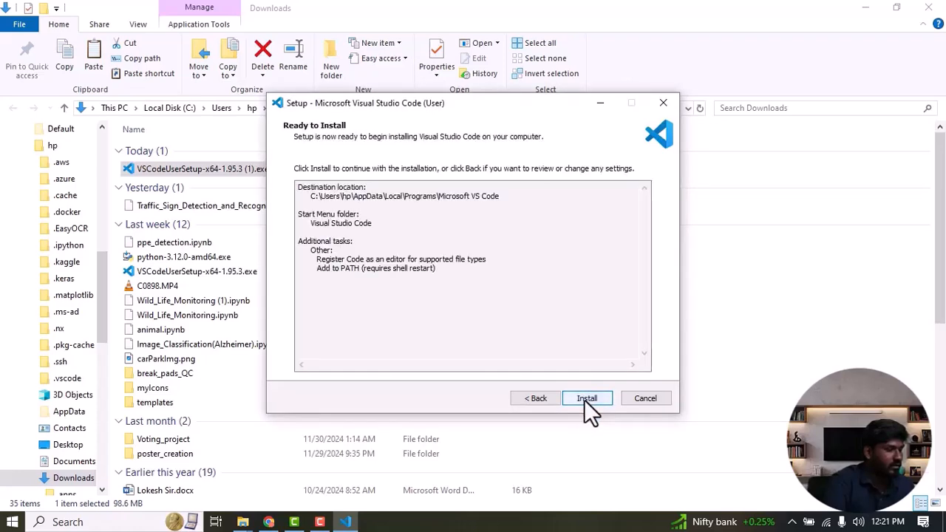
pyautogui.click(586, 399)
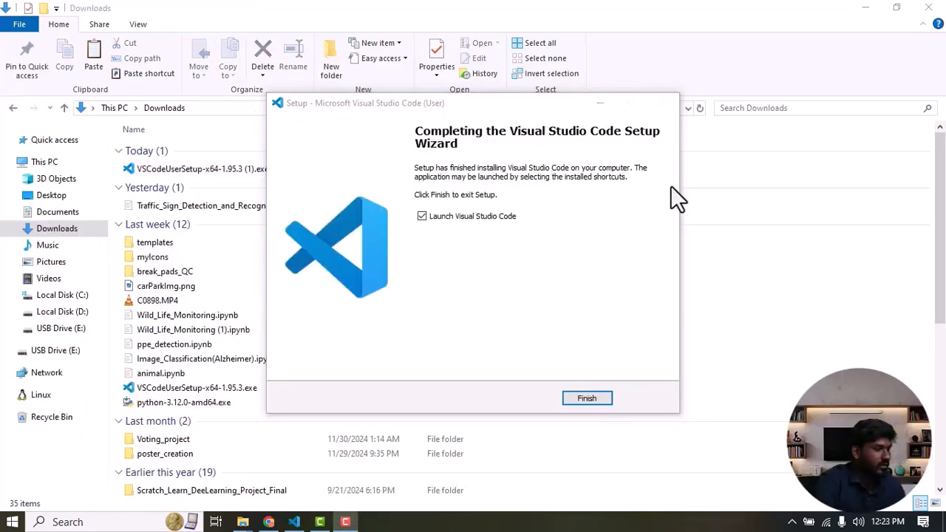
pyautogui.click(587, 398)
pyautogui.write('code')
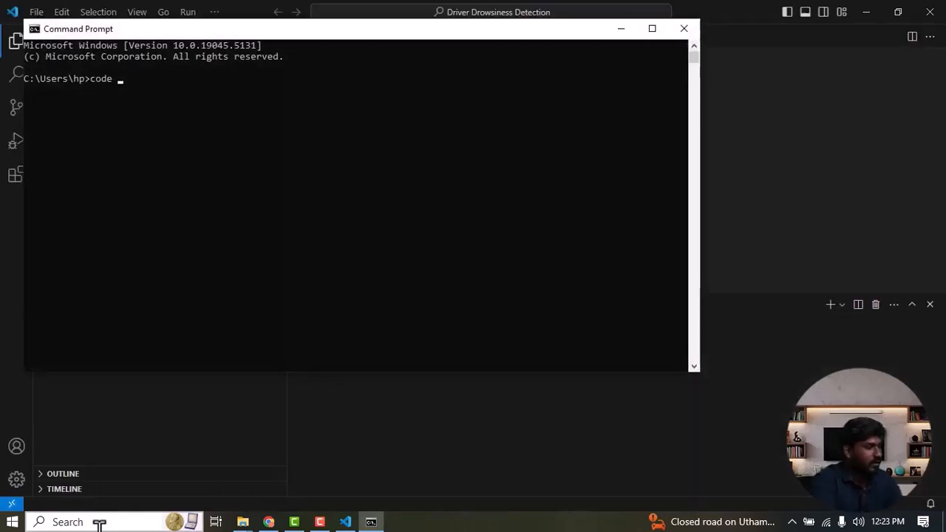
# Step: Confirm code --version reports VS Code 1.95.3 for x64
pyautogui.write('--version')
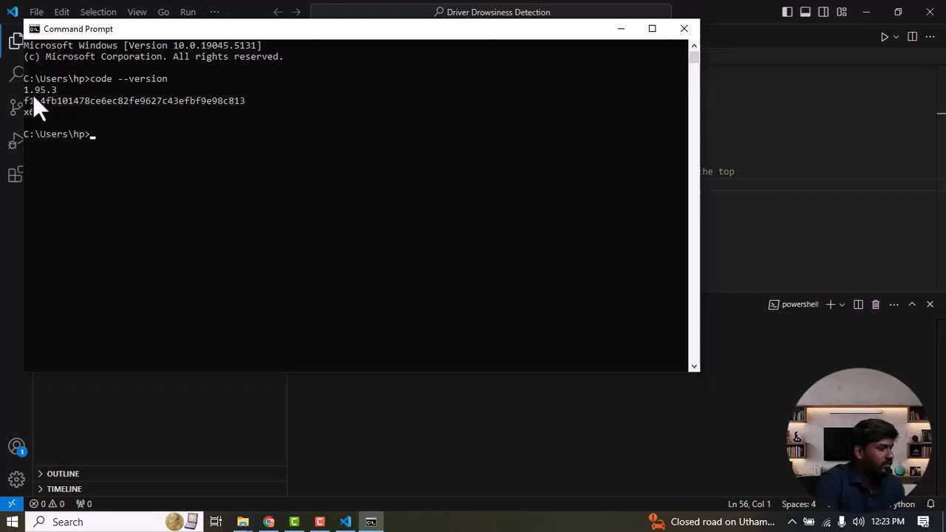
pyautogui.moveTo(77, 109)
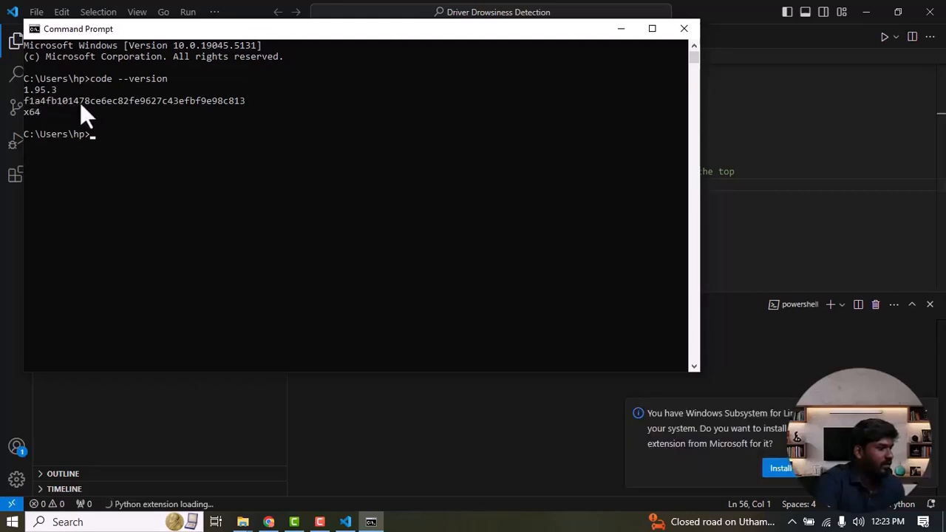
pyautogui.moveTo(535, 145)
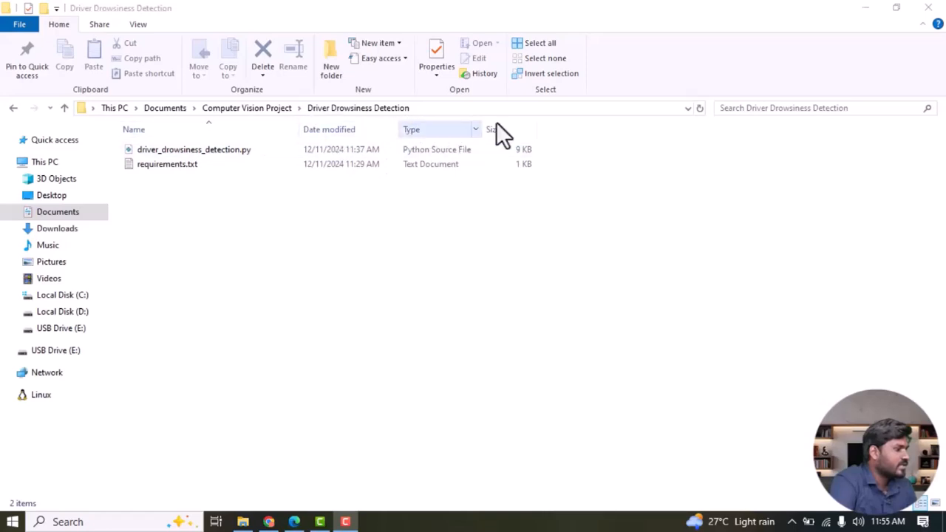
# Step: Start cmd from the address bar of the Driver Drowsiness Detection folder
pyautogui.write('cmd')
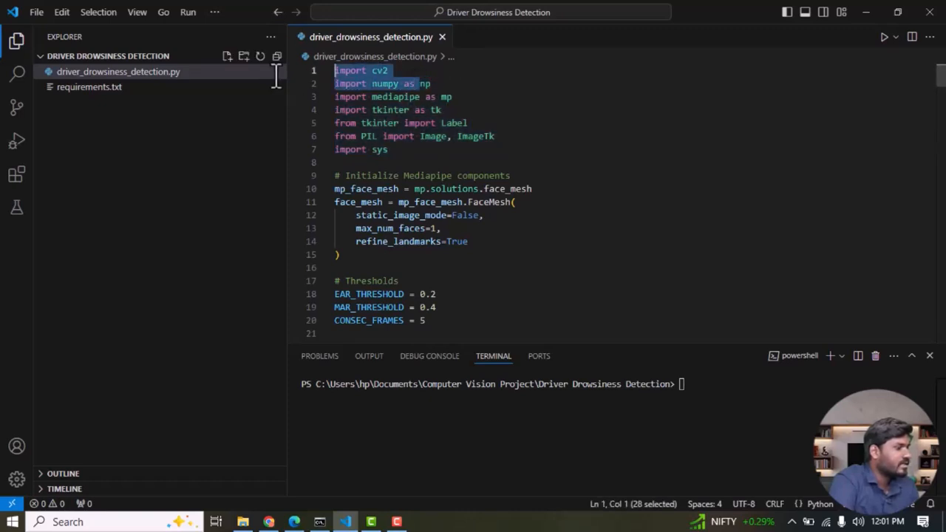
pyautogui.click(453, 97)
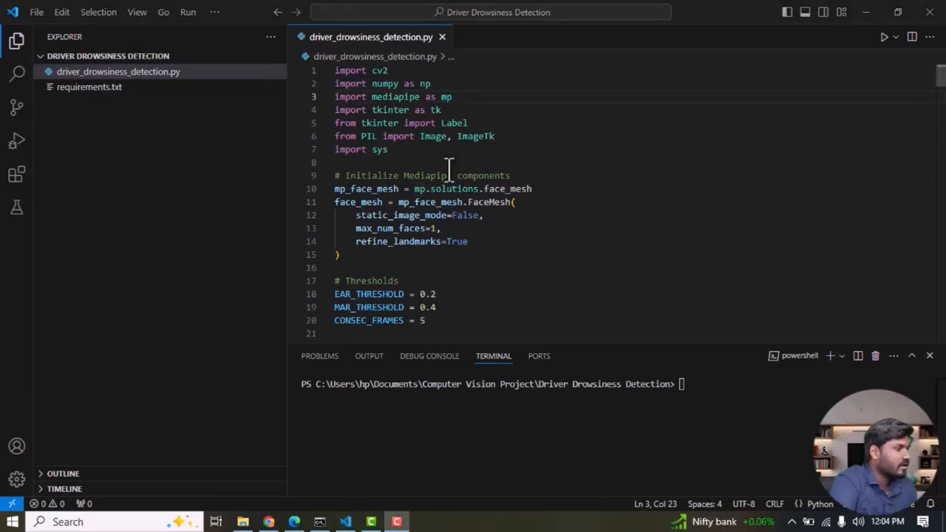
pyautogui.moveTo(496, 135)
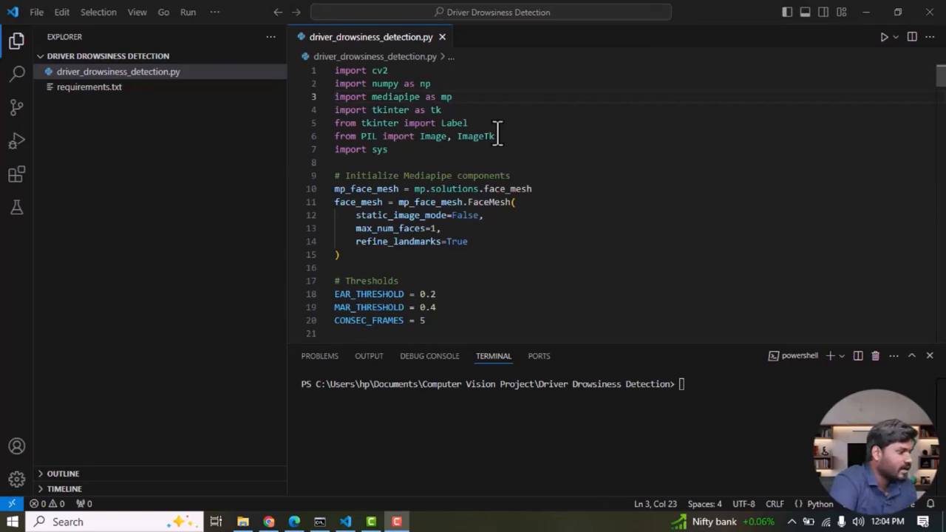
pyautogui.moveTo(472, 110)
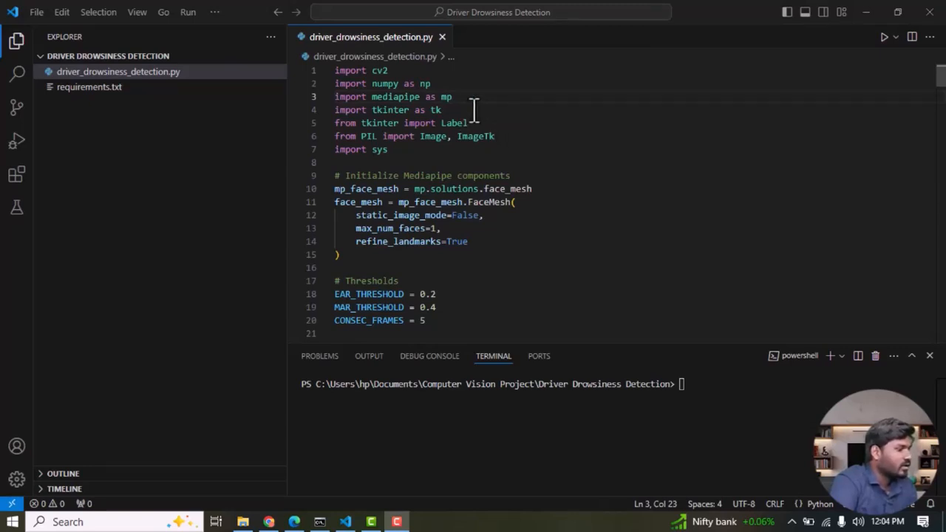
pyautogui.moveTo(333, 98); pyautogui.dragTo(440, 110)
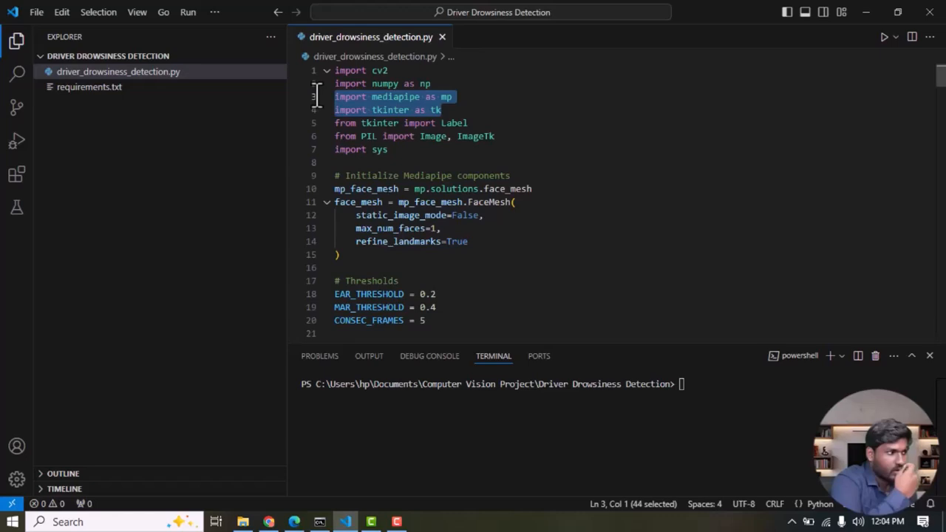
pyautogui.click(396, 227)
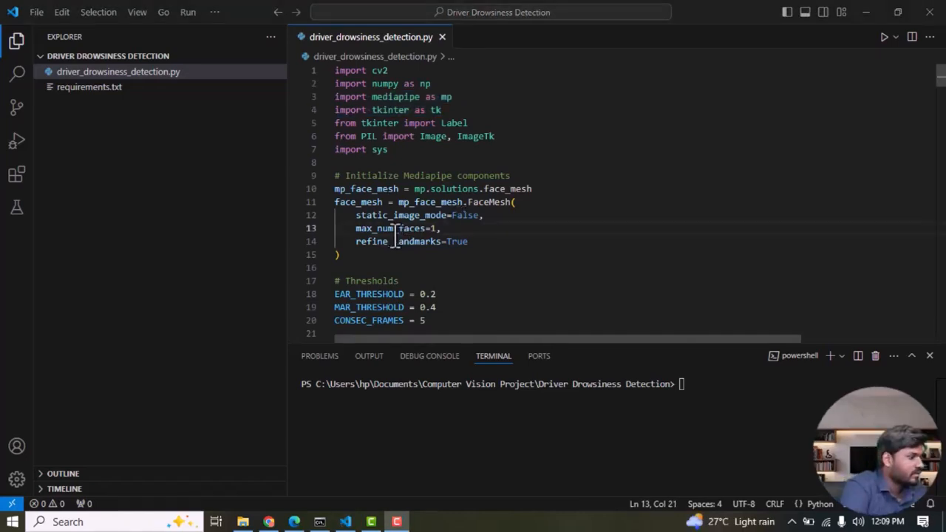
pyautogui.moveTo(336, 161); pyautogui.dragTo(340, 255)
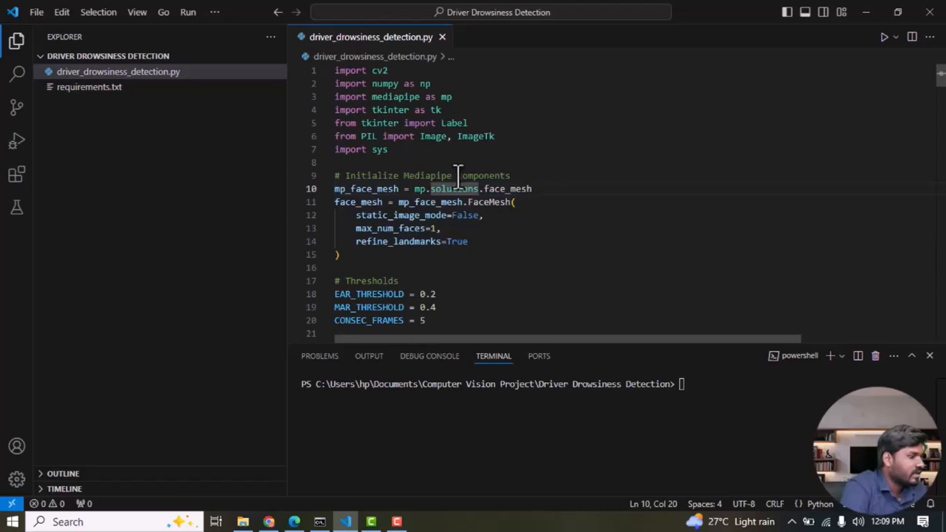
pyautogui.doubleClick(455, 189)
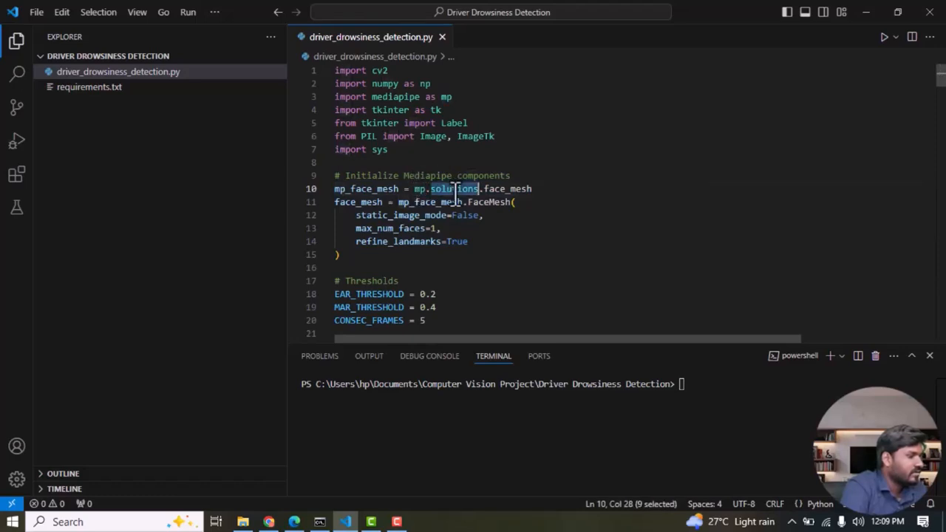
pyautogui.doubleClick(508, 189)
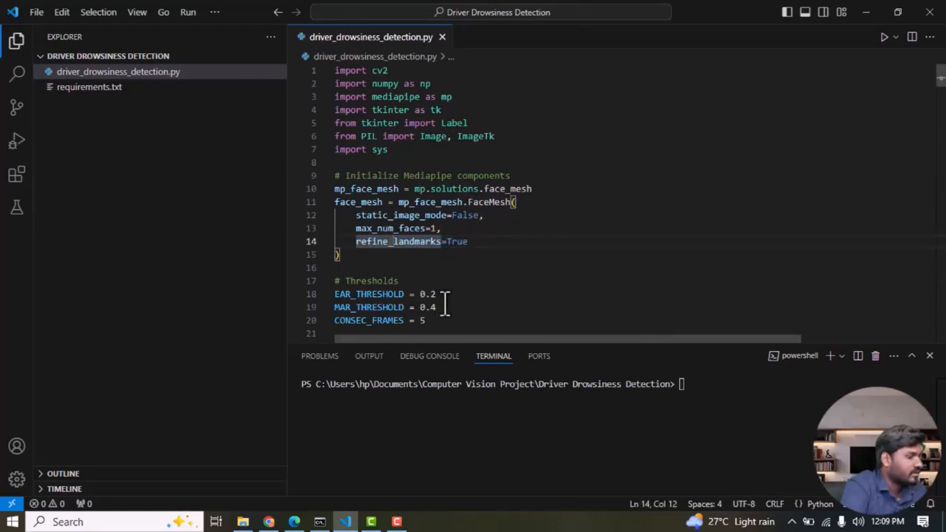
pyautogui.moveTo(333, 293); pyautogui.dragTo(437, 307)
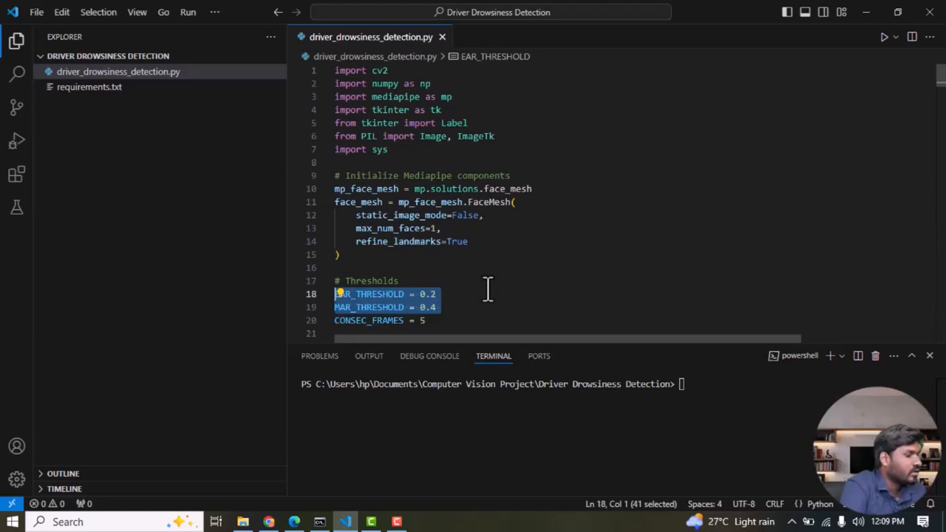
pyautogui.doubleClick(369, 293)
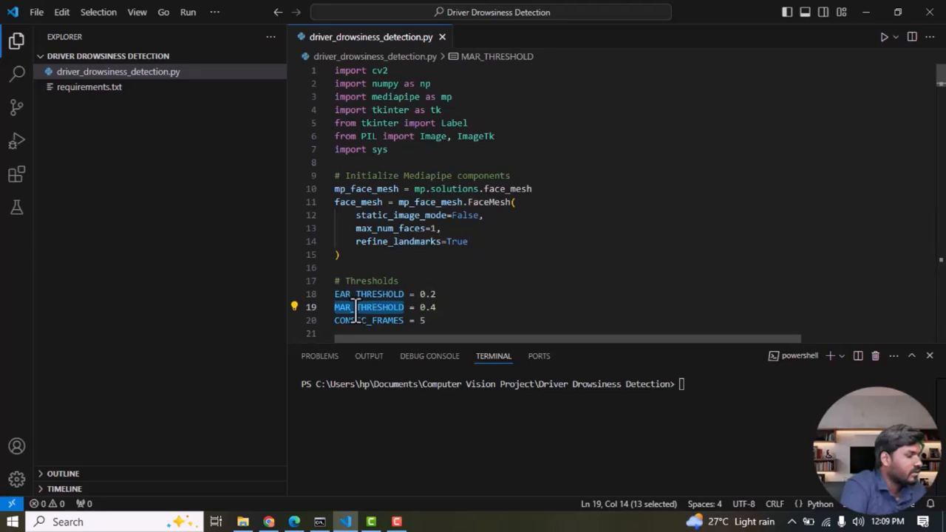
pyautogui.doubleClick(350, 319)
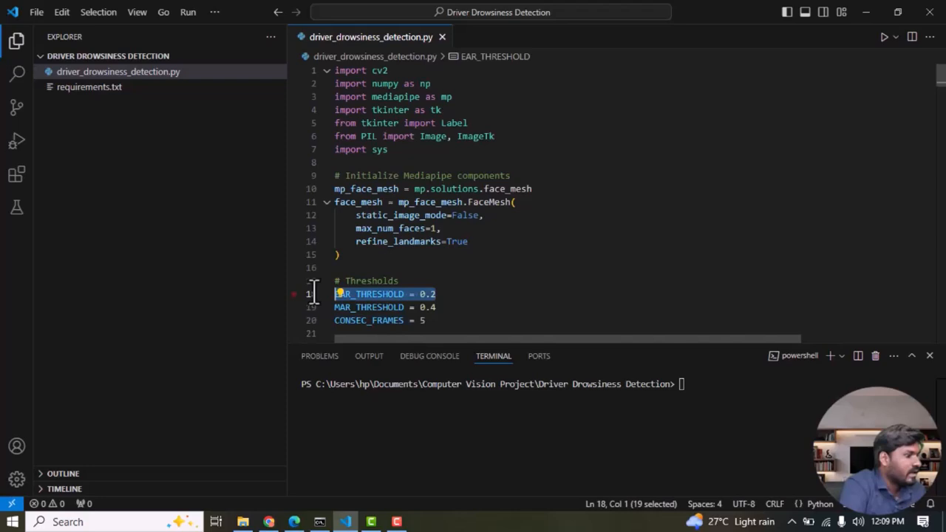
pyautogui.click(438, 295)
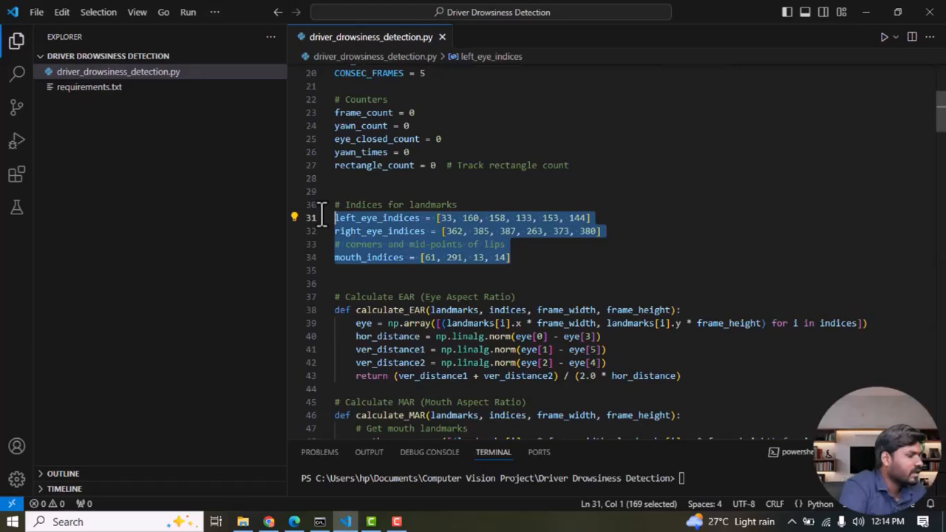
pyautogui.moveTo(412, 244)
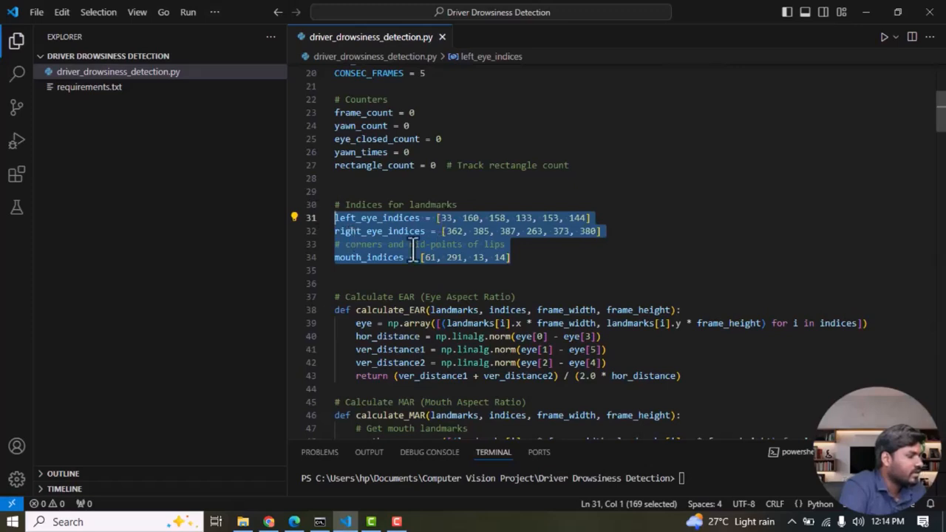
pyautogui.moveTo(628, 235)
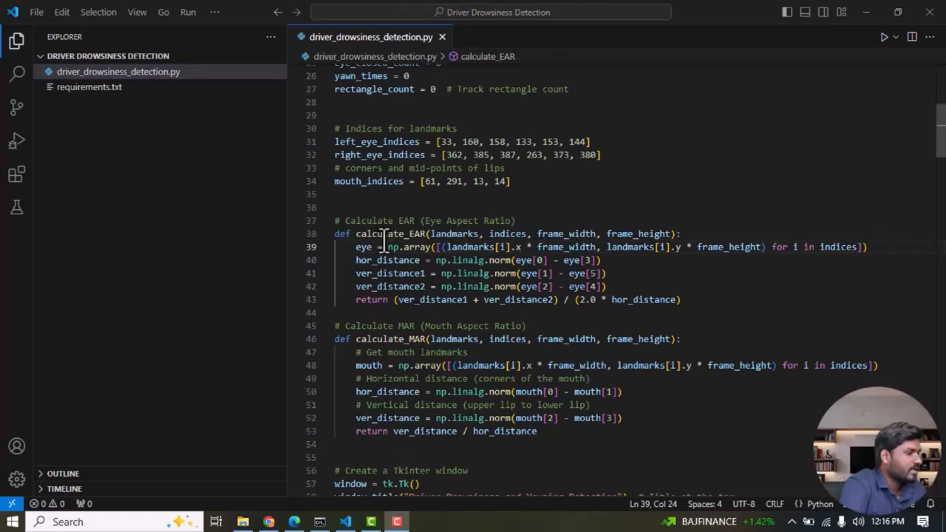
pyautogui.moveTo(384, 233); pyautogui.dragTo(334, 313)
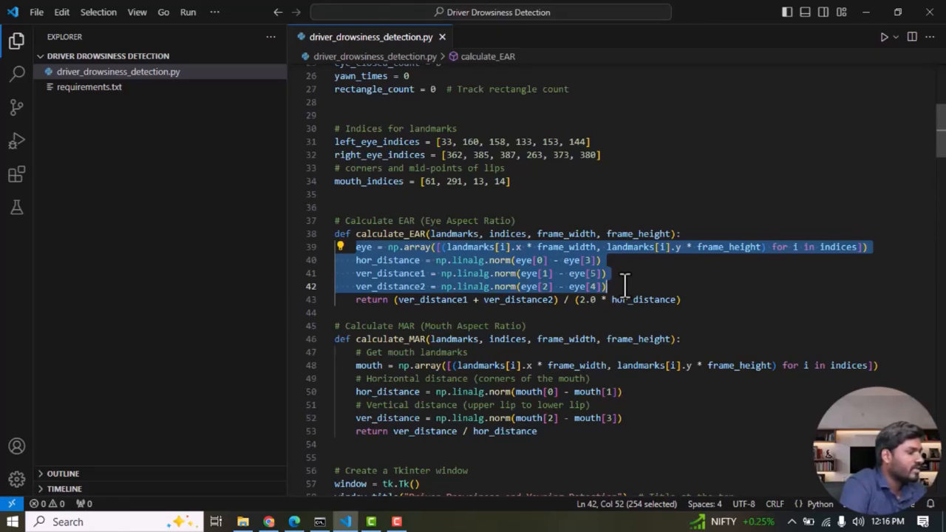
pyautogui.moveTo(470, 154)
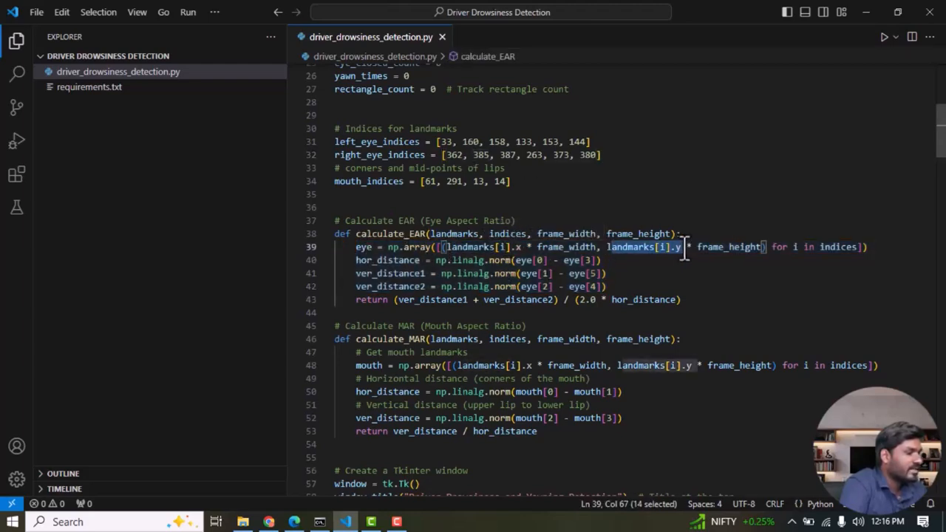
pyautogui.moveTo(444, 127)
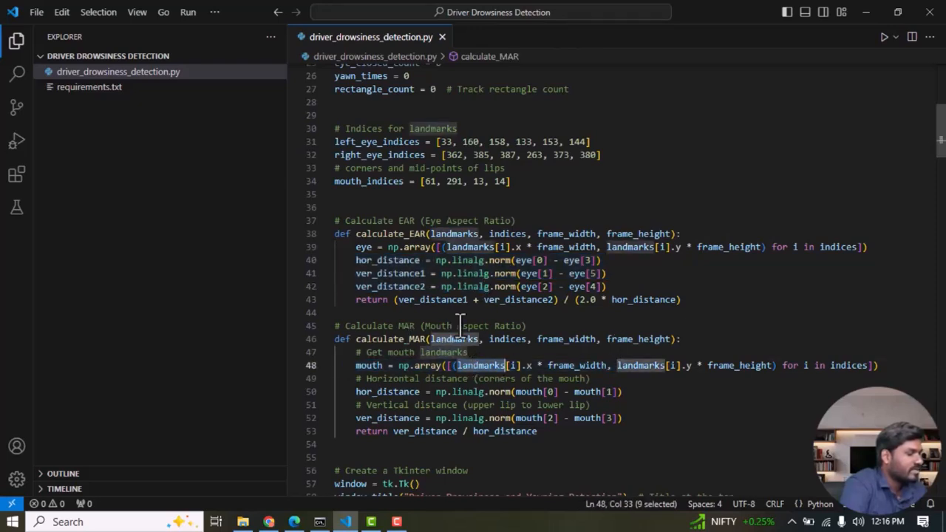
pyautogui.doubleClick(377, 181)
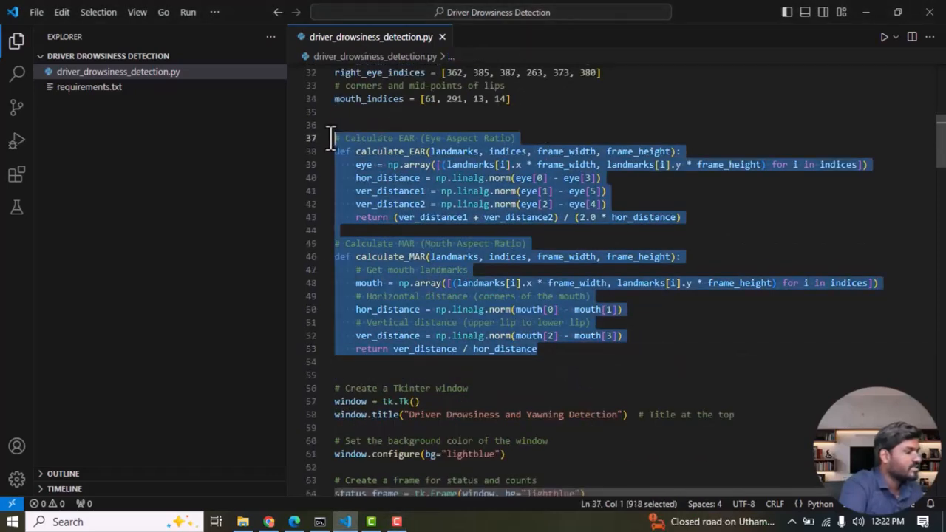
pyautogui.moveTo(458, 166)
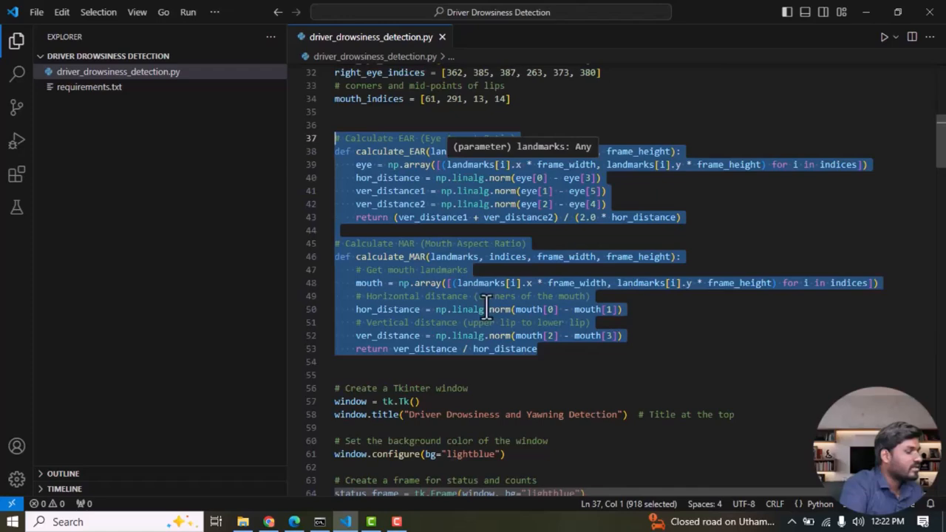
pyautogui.click(529, 349)
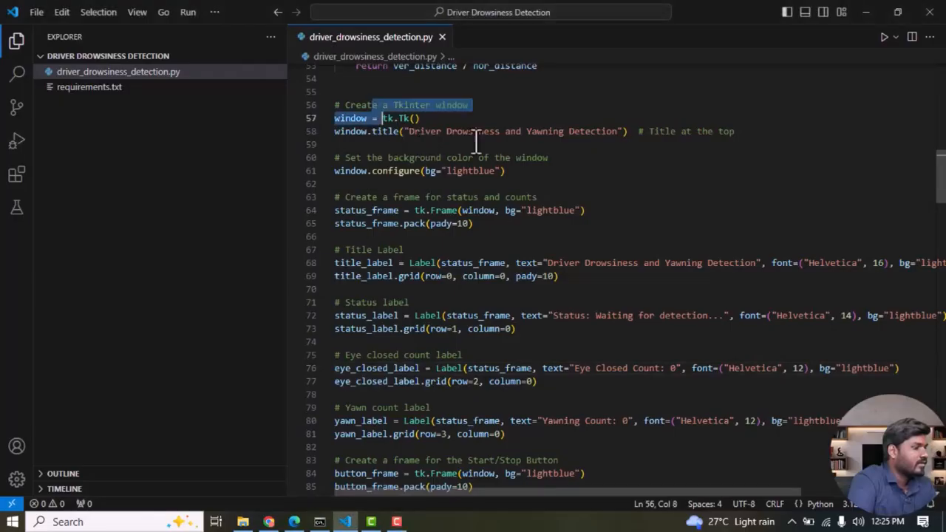
pyautogui.doubleClick(423, 130)
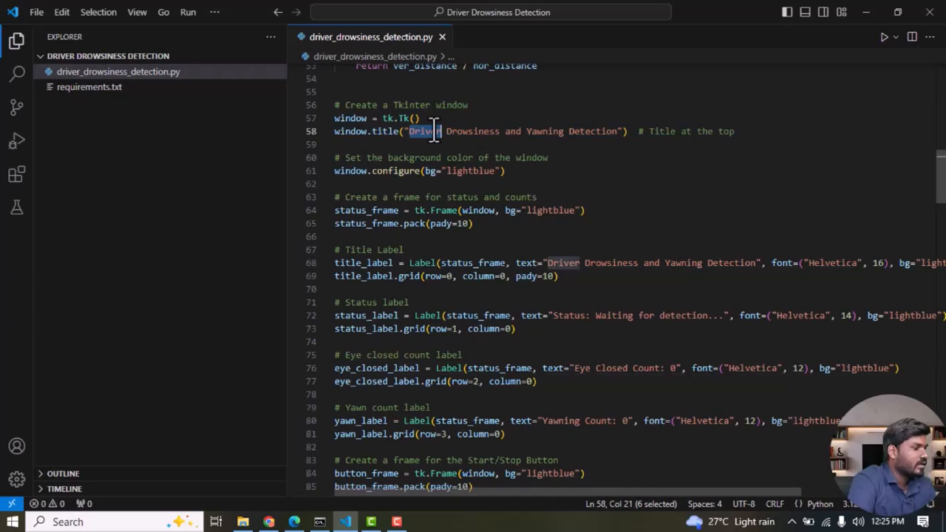
pyautogui.doubleClick(470, 130)
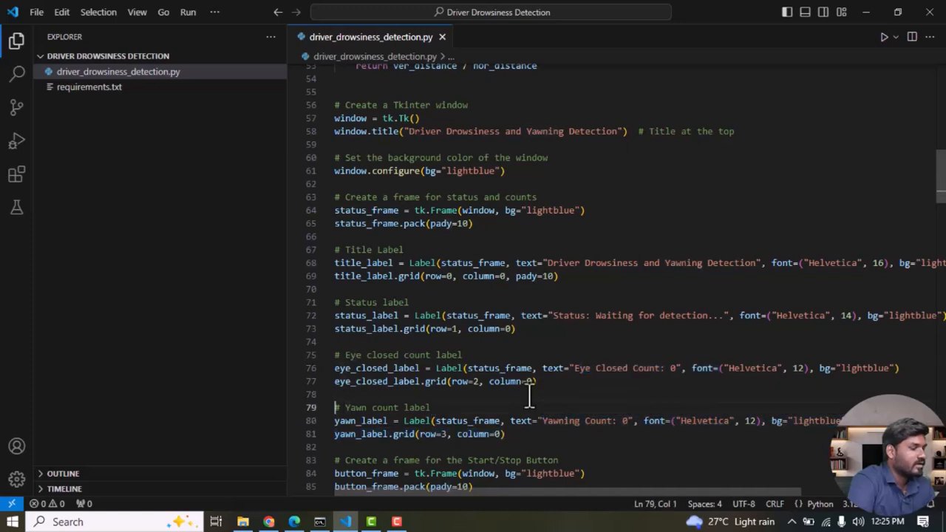
pyautogui.scroll(-3)
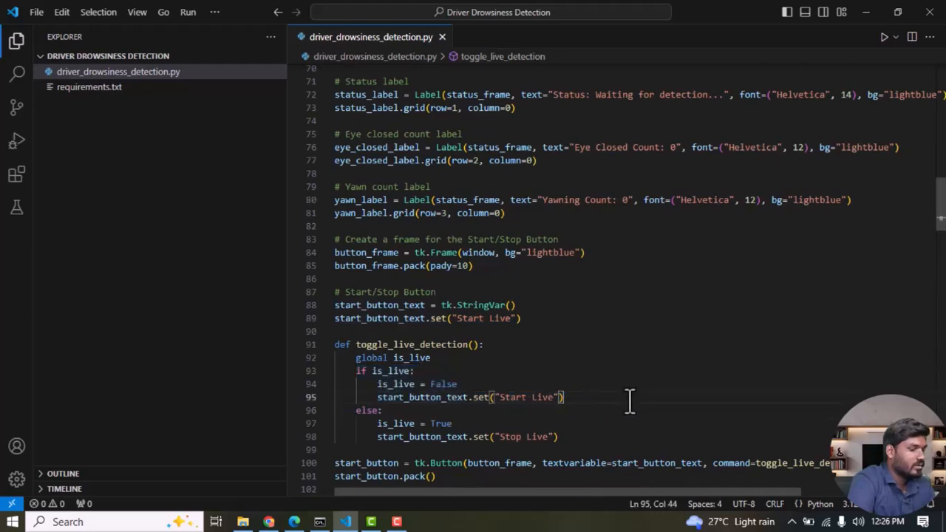
pyautogui.scroll(-3)
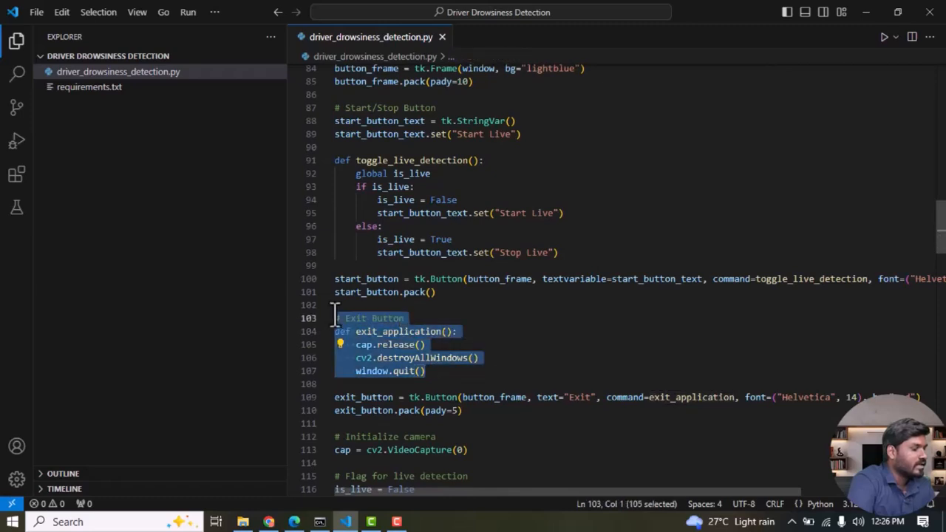
pyautogui.click(520, 383)
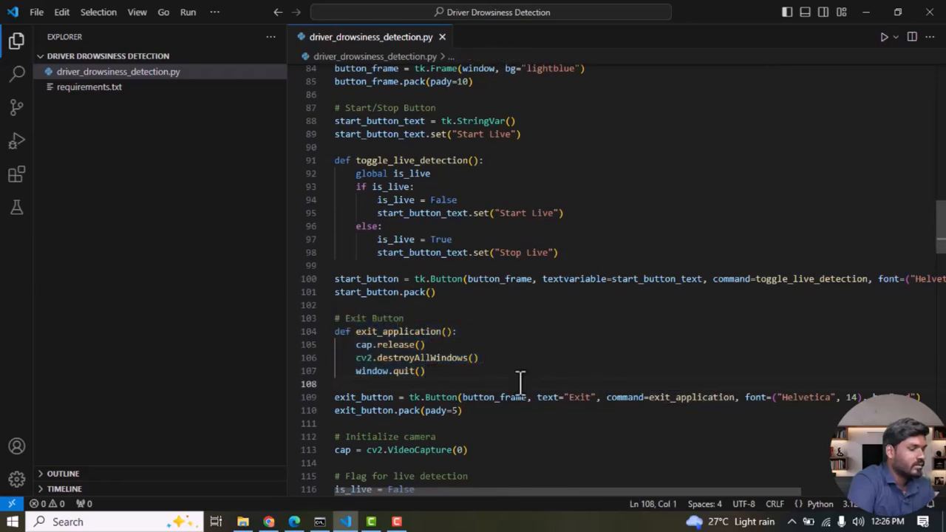
pyautogui.scroll(-3)
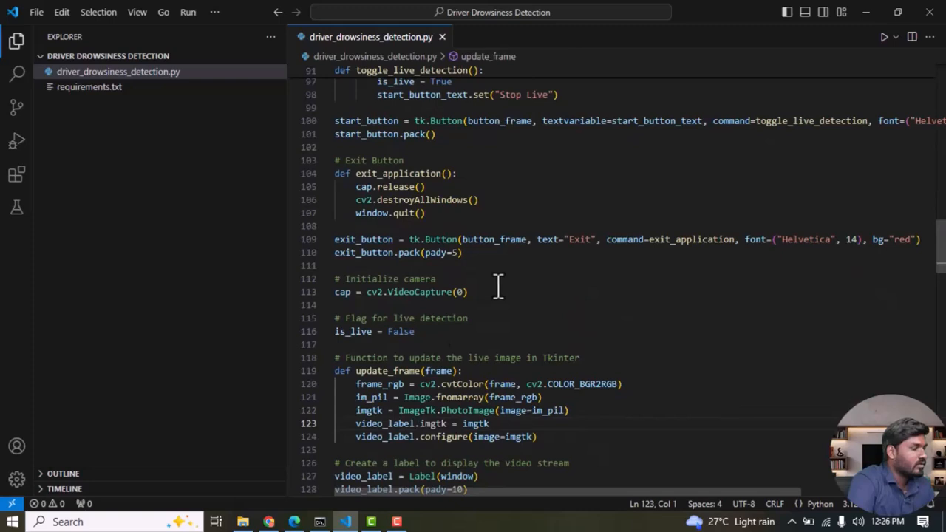
pyautogui.moveTo(334, 278); pyautogui.dragTo(467, 291)
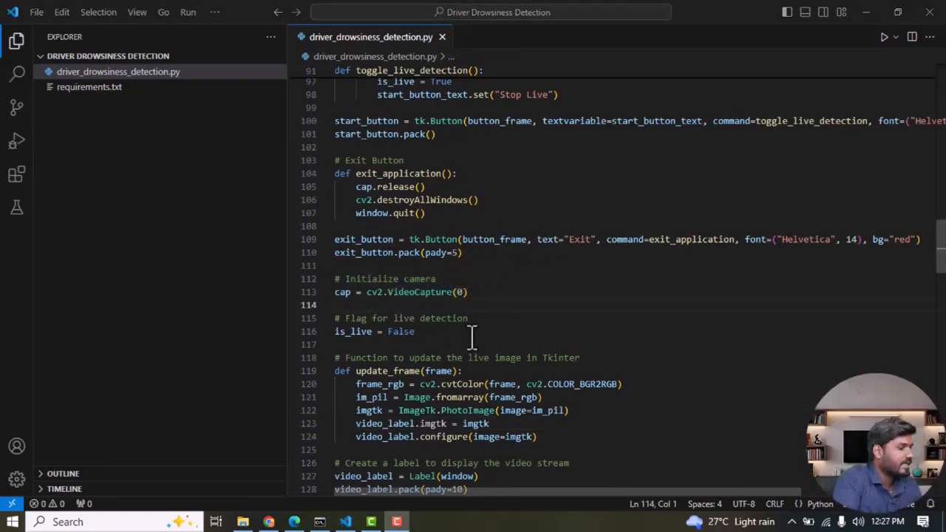
pyautogui.moveTo(334, 317); pyautogui.dragTo(414, 331)
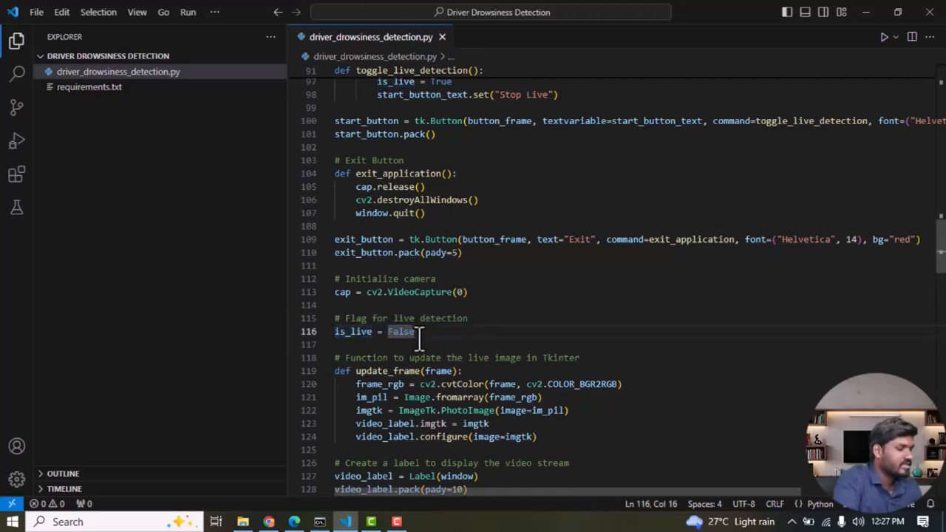
pyautogui.scroll(-3)
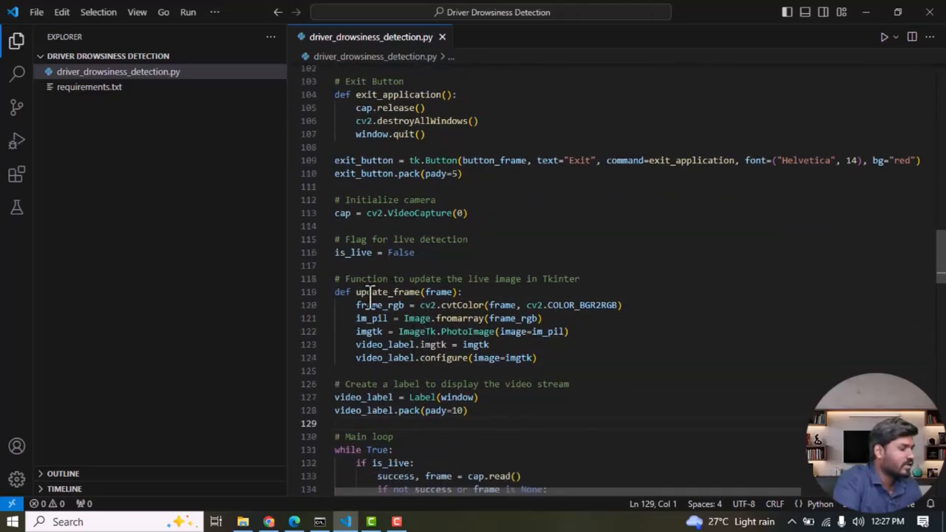
pyautogui.moveTo(356, 304); pyautogui.dragTo(337, 369)
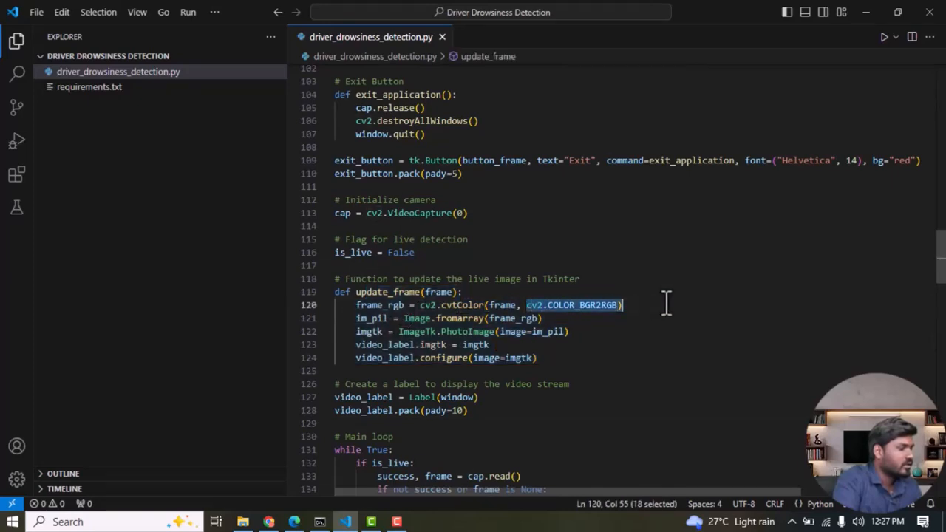
pyautogui.moveTo(414, 322)
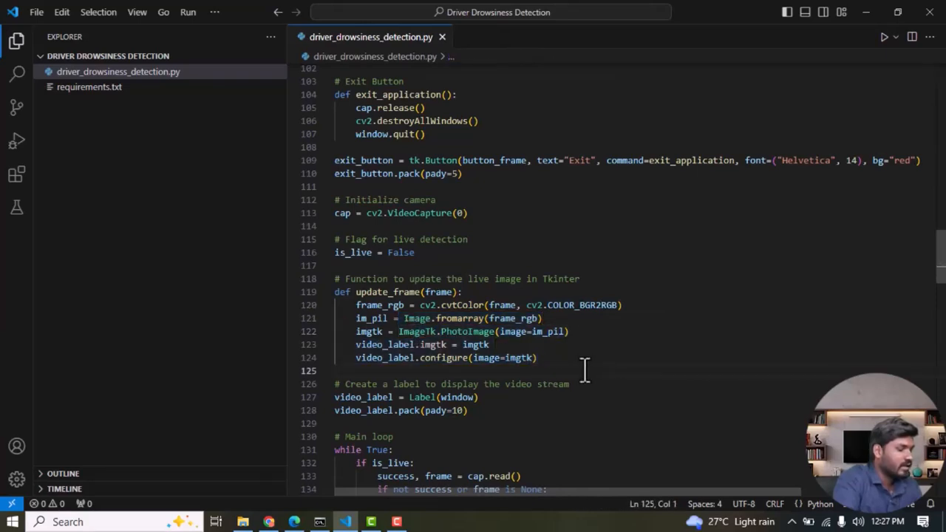
pyautogui.scroll(-3)
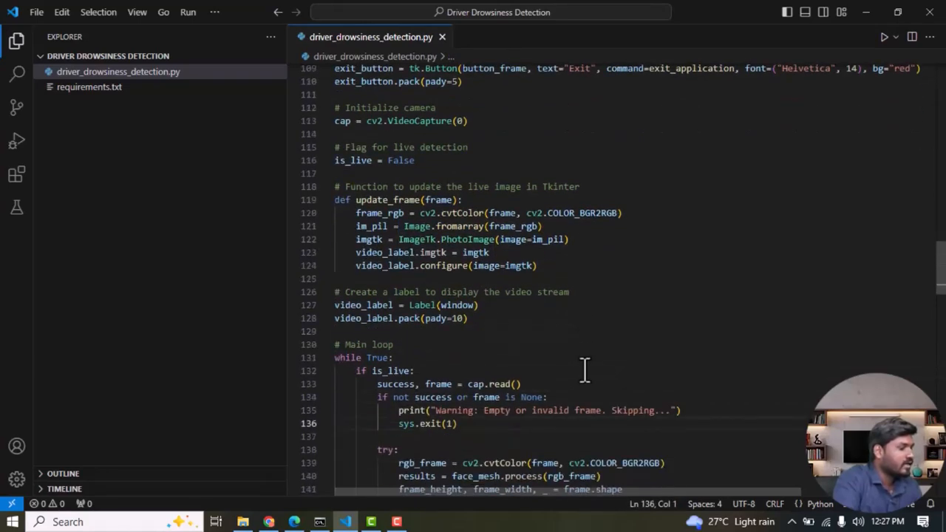
pyautogui.scroll(-3)
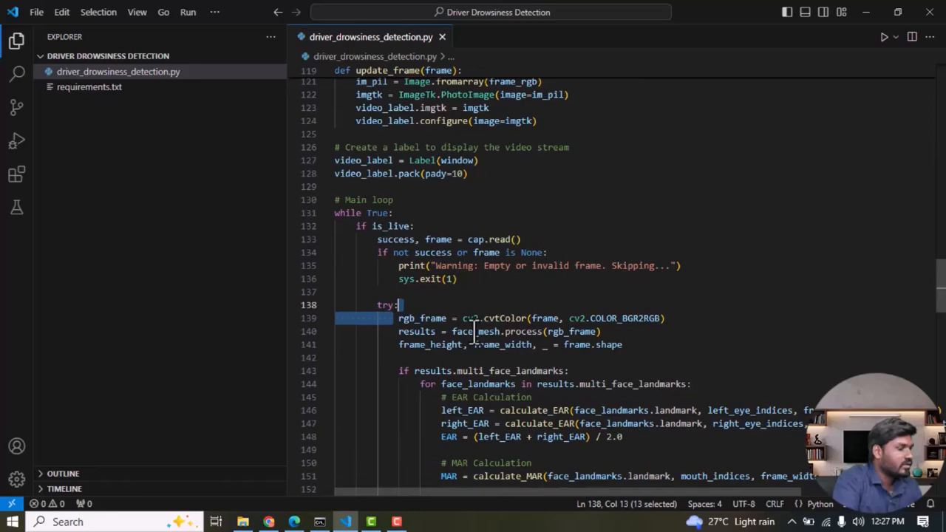
pyautogui.moveTo(565, 331)
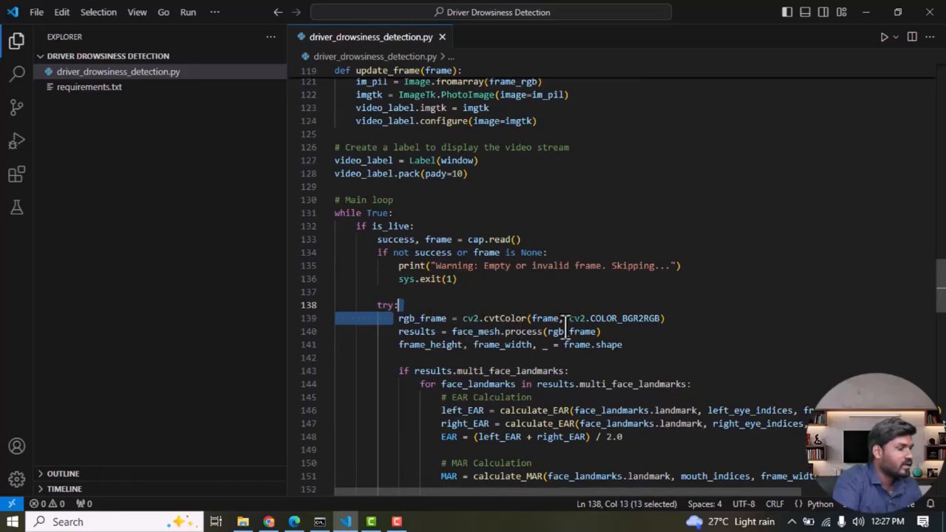
pyautogui.click(450, 331)
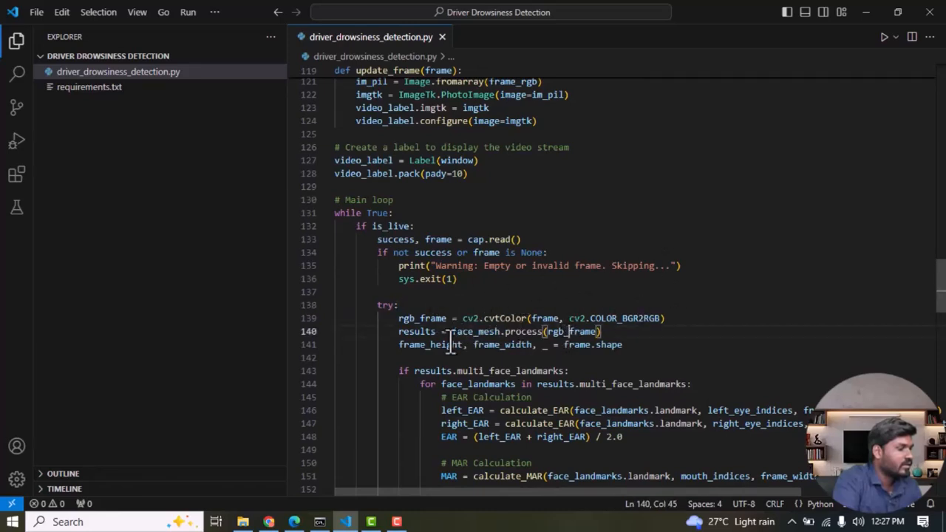
pyautogui.doubleClick(430, 345)
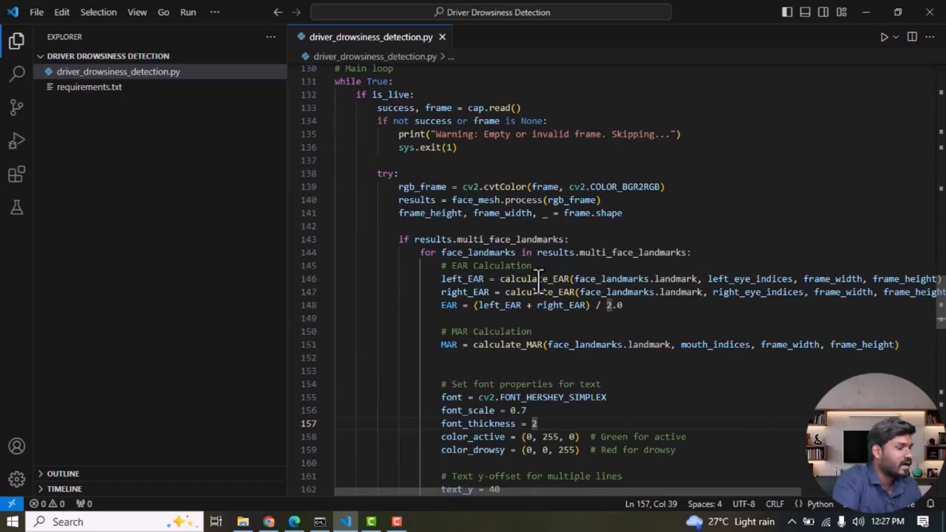
pyautogui.doubleClick(535, 277)
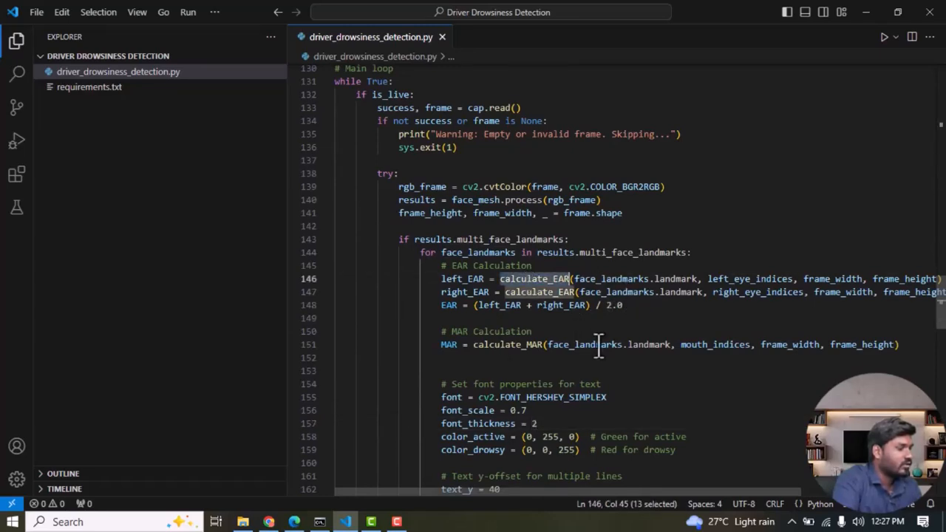
pyautogui.moveTo(479, 305)
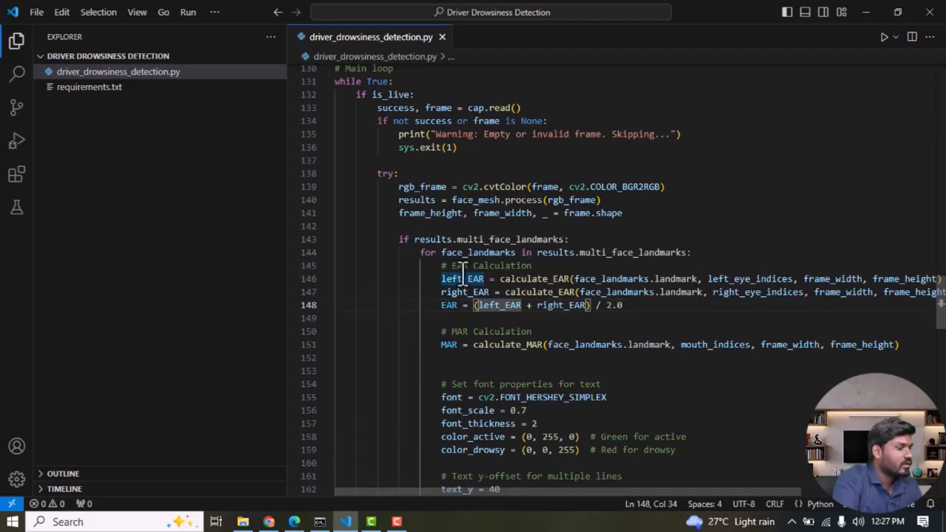
pyautogui.doubleClick(464, 293)
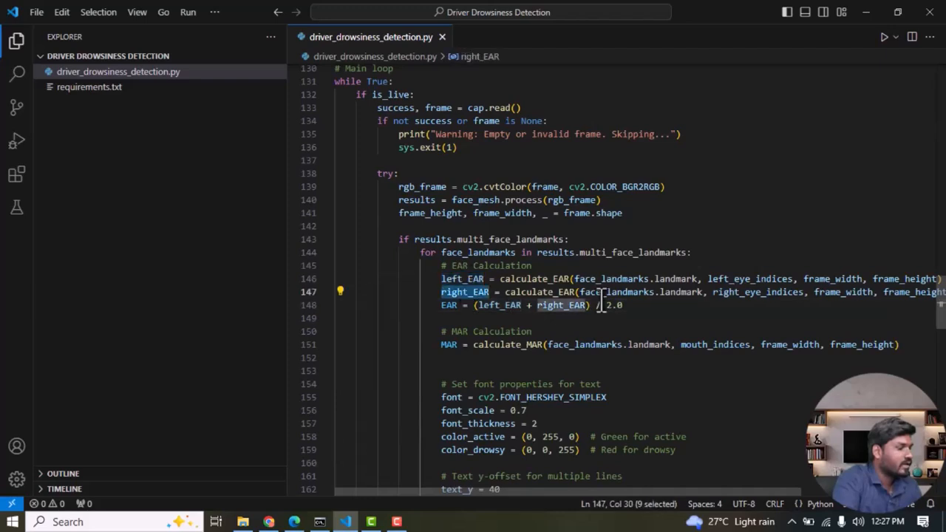
pyautogui.moveTo(602, 291); pyautogui.dragTo(360, 251)
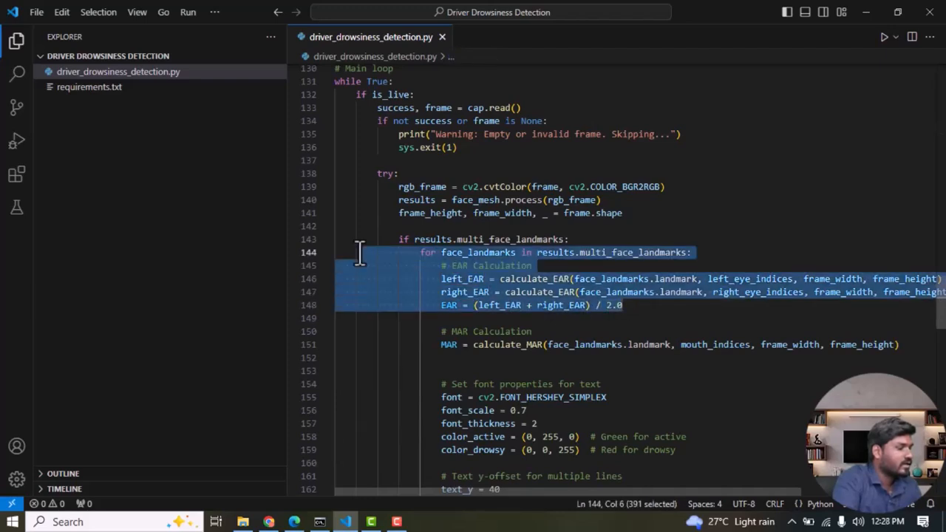
pyautogui.click(623, 304)
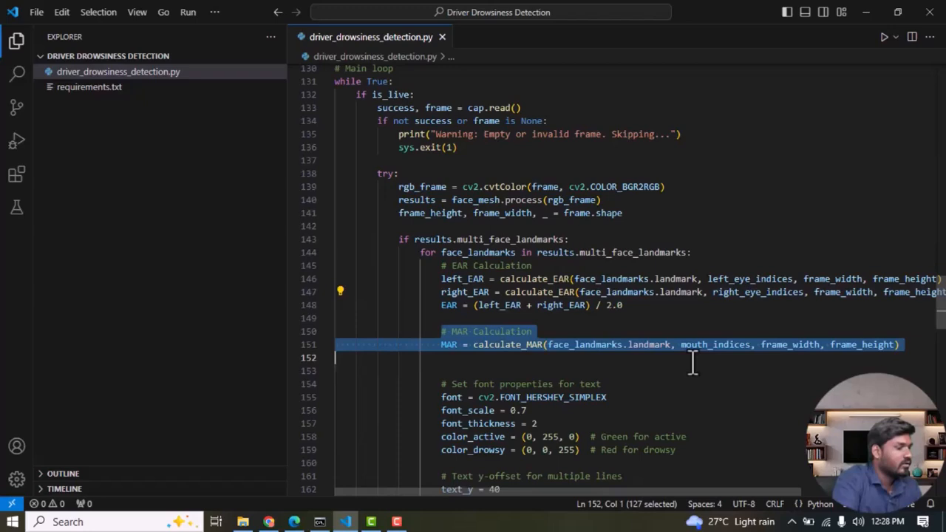
pyautogui.click(647, 344)
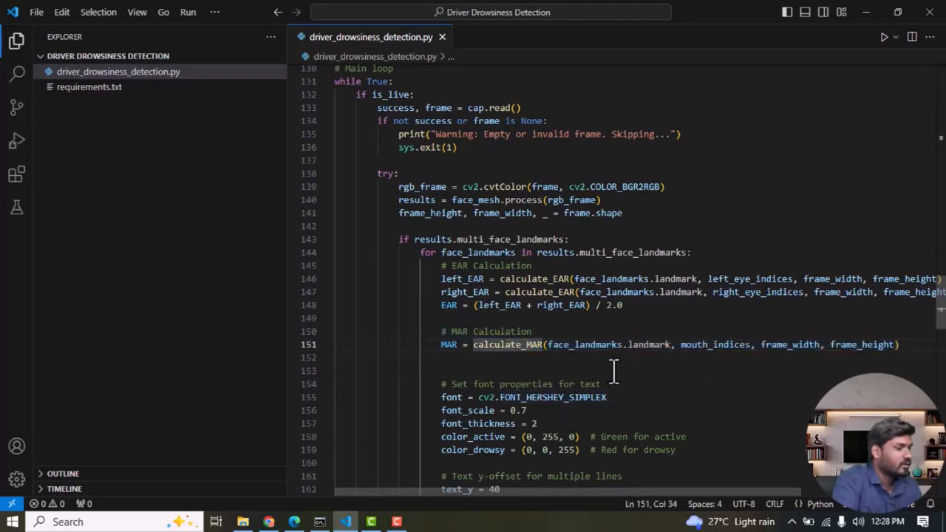
pyautogui.scroll(-3)
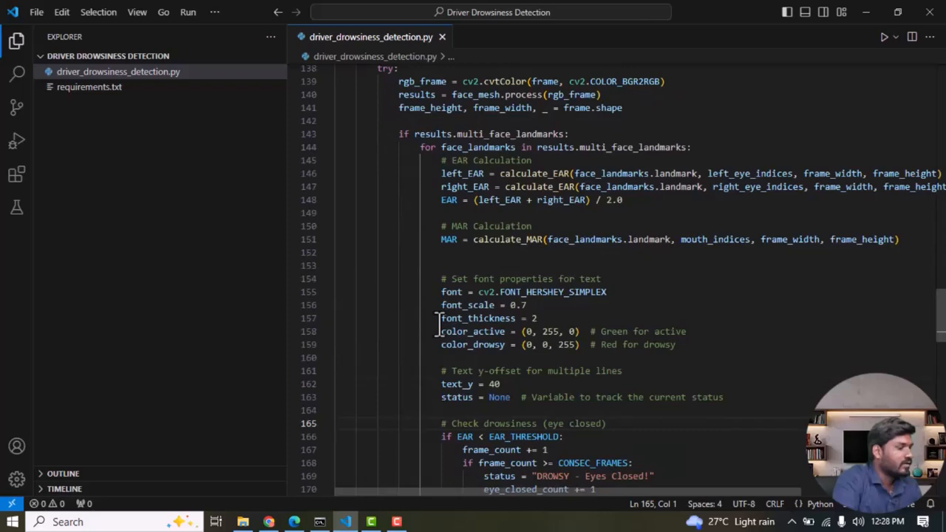
pyautogui.moveTo(441, 293); pyautogui.dragTo(579, 344)
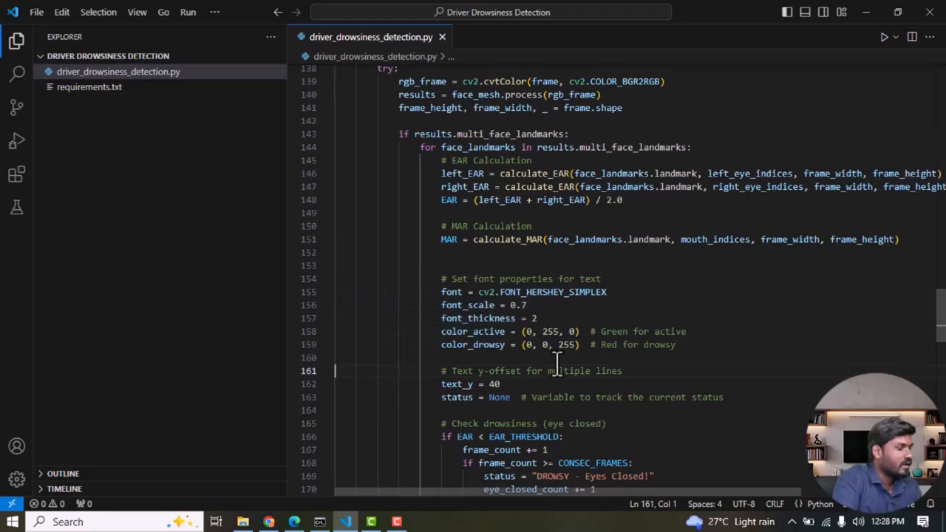
pyautogui.scroll(-3)
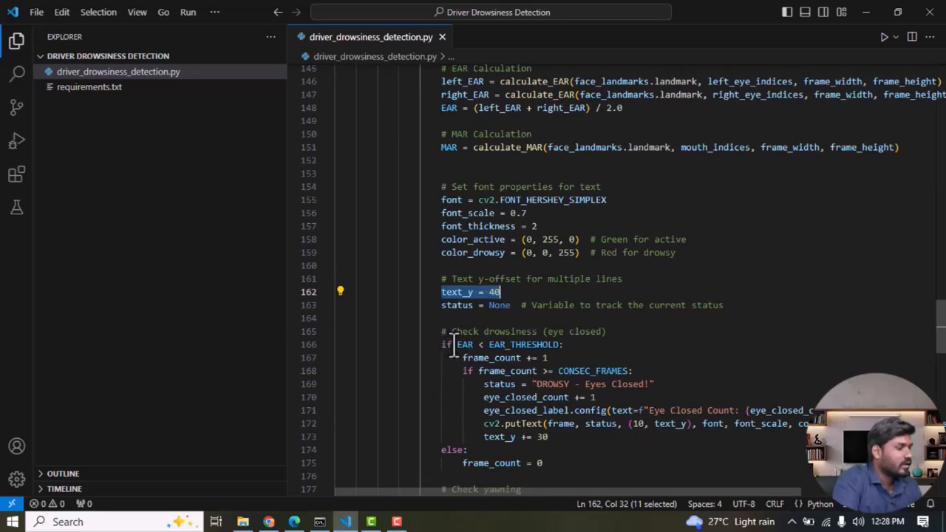
pyautogui.doubleClick(524, 344)
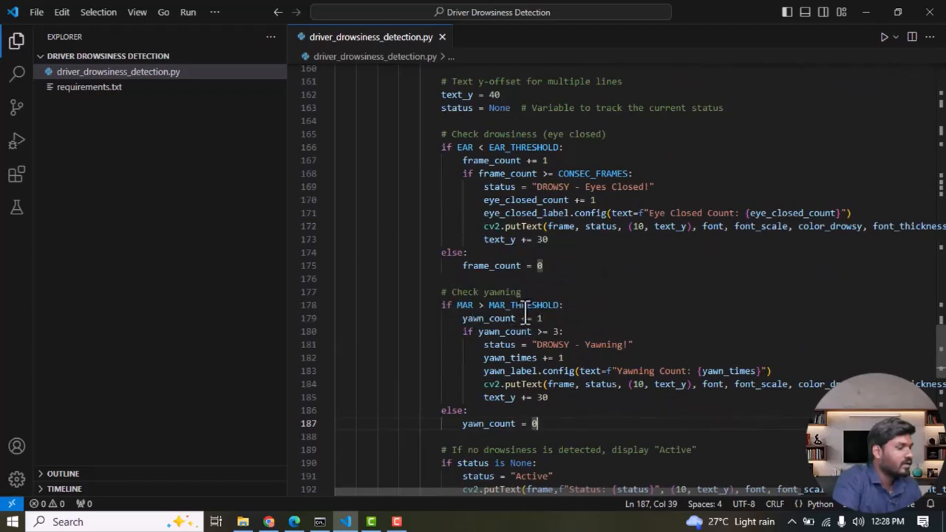
pyautogui.moveTo(525, 317); pyautogui.dragTo(702, 398)
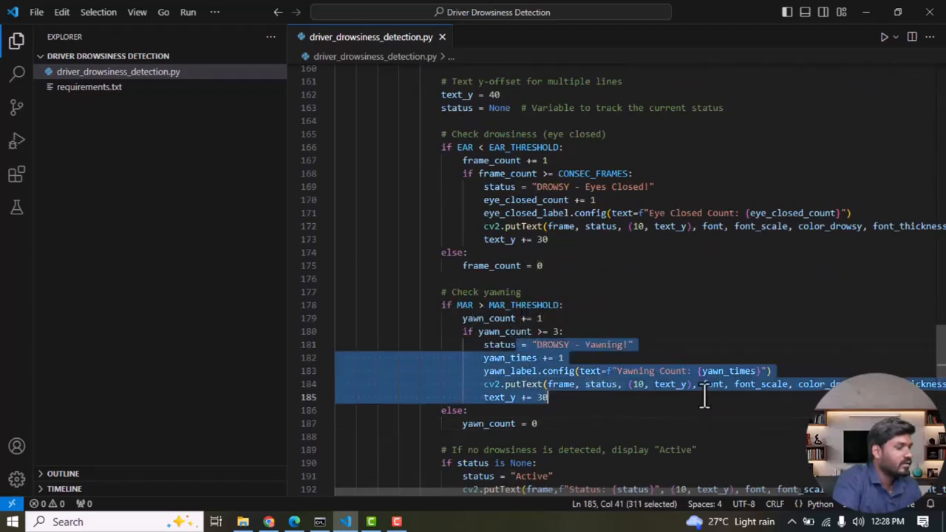
pyautogui.click(649, 384)
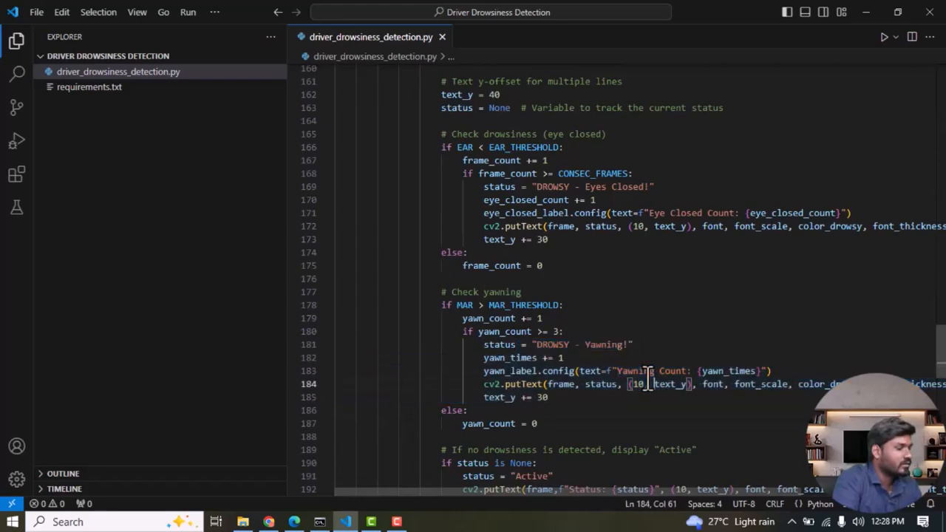
pyautogui.scroll(-3)
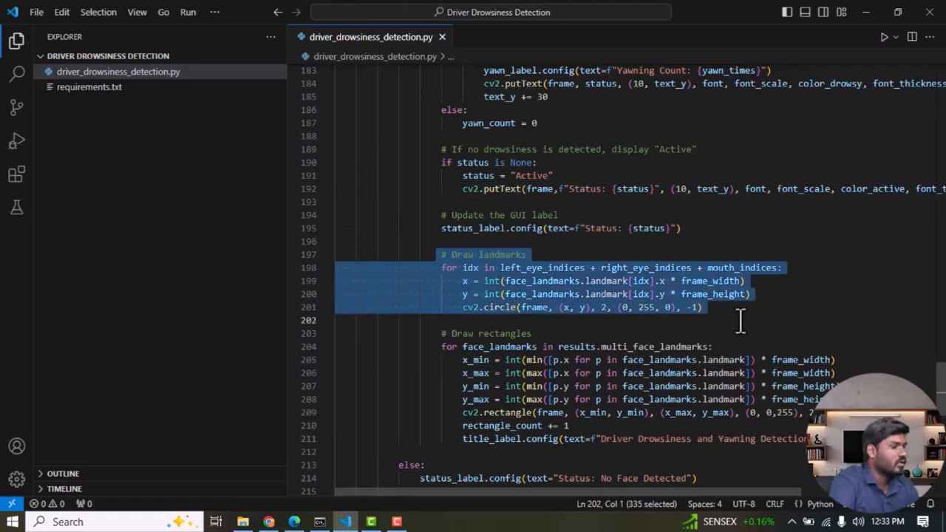
pyautogui.click(357, 228)
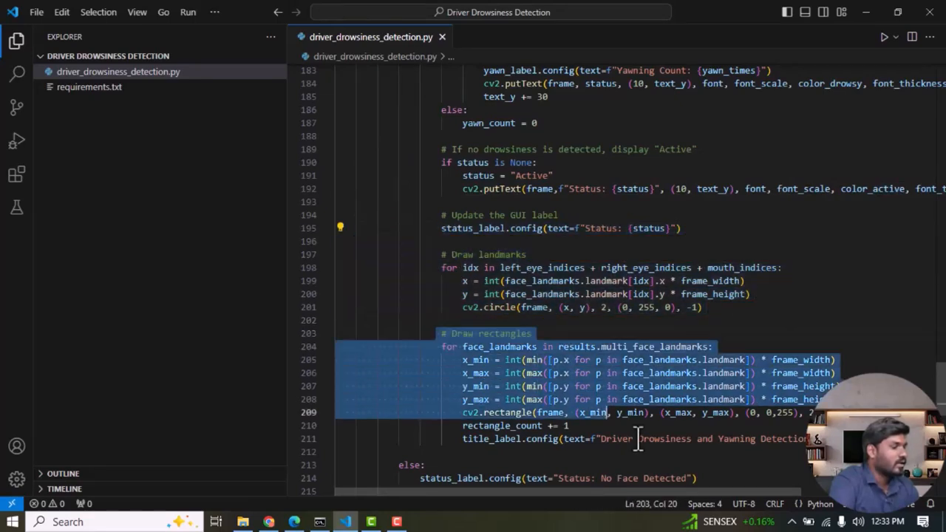
pyautogui.click(591, 412)
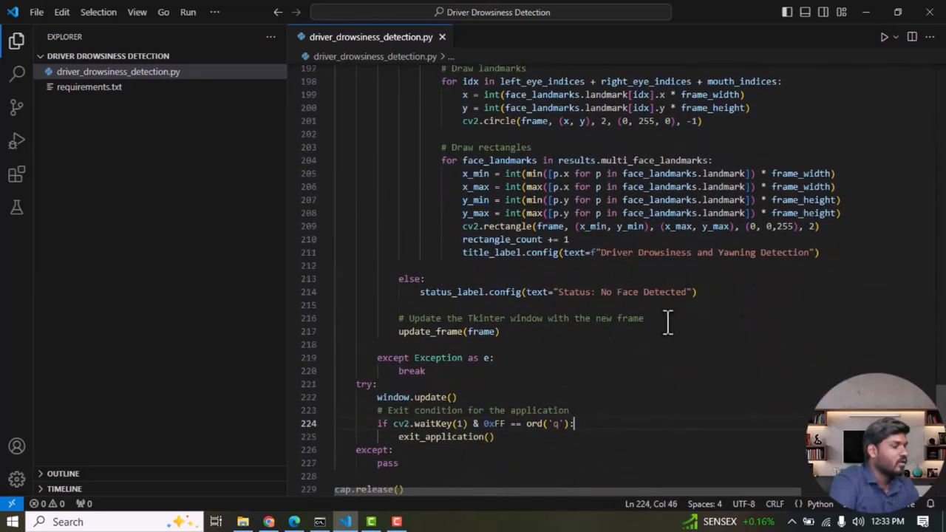
pyautogui.moveTo(609, 303)
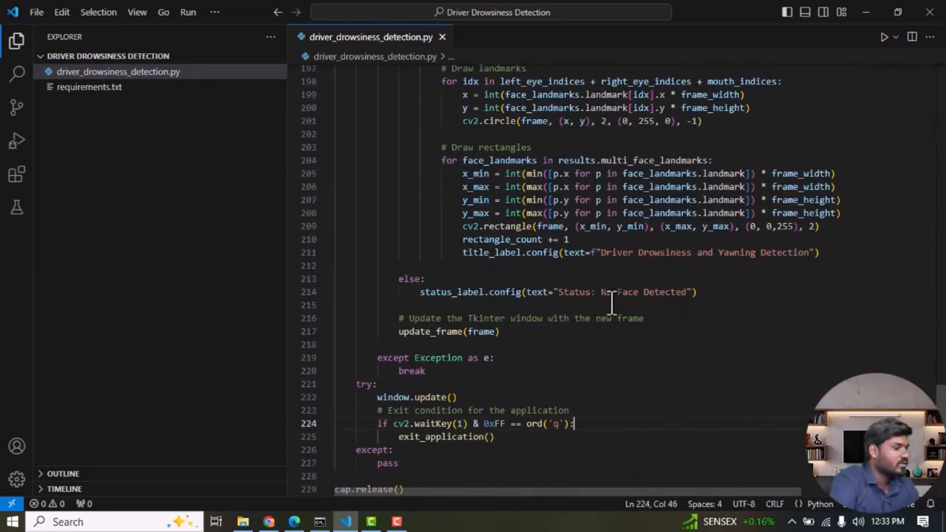
pyautogui.doubleClick(573, 292)
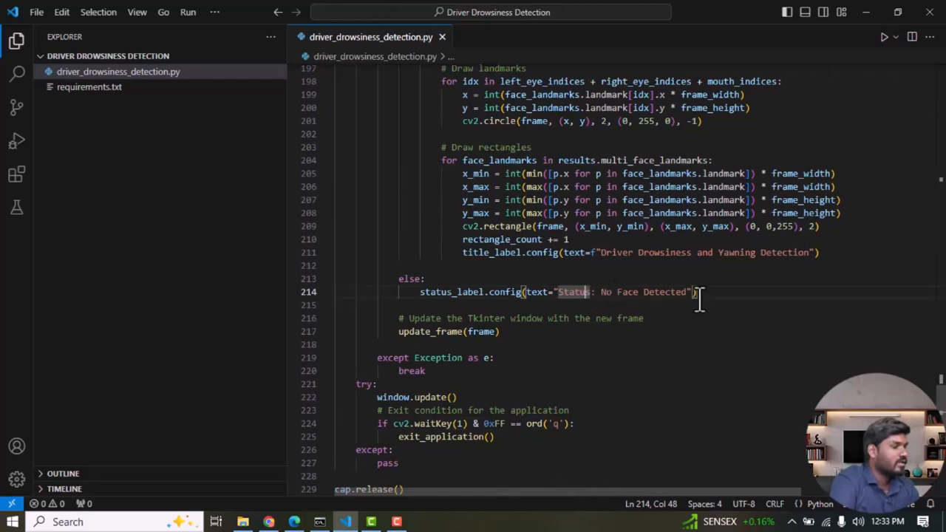
pyautogui.moveTo(698, 291); pyautogui.dragTo(426, 371)
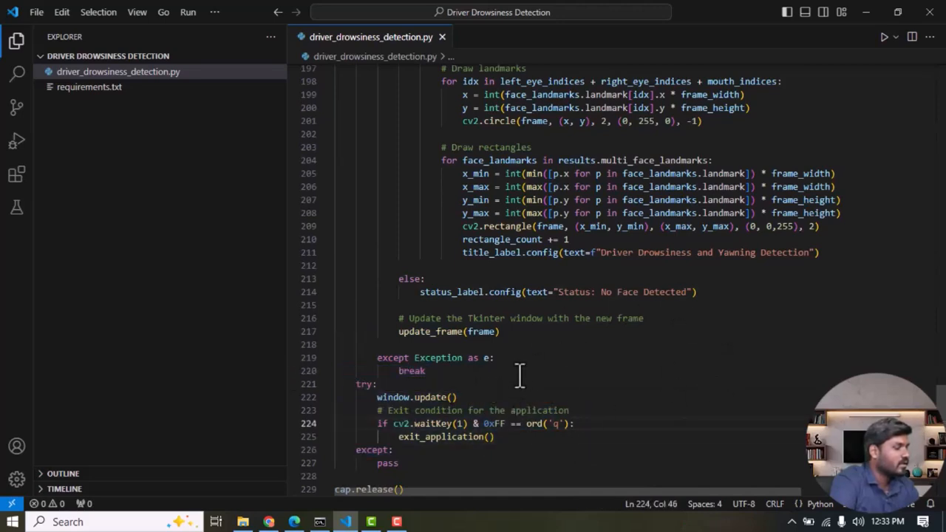
pyautogui.scroll(-3)
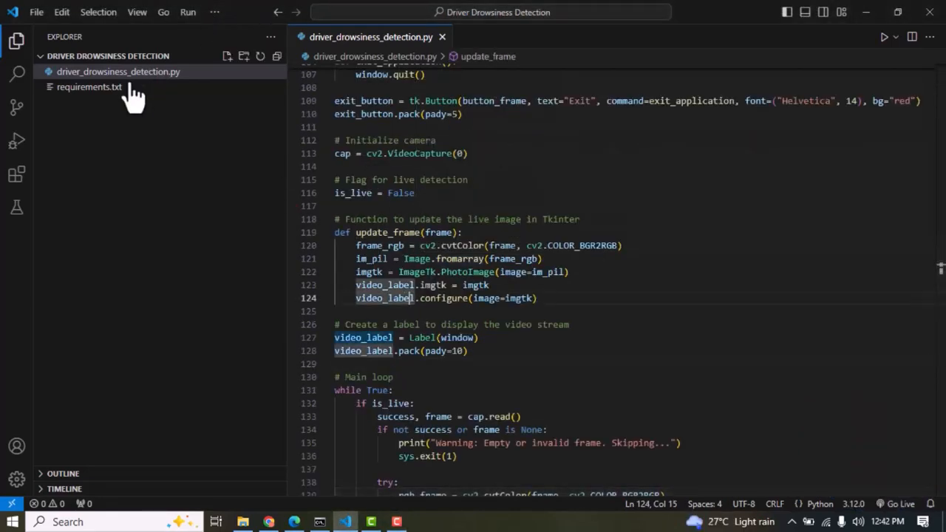
# Step: Install the project packages with pip install -r .\requirements.txt in a new terminal
pyautogui.click(214, 12)
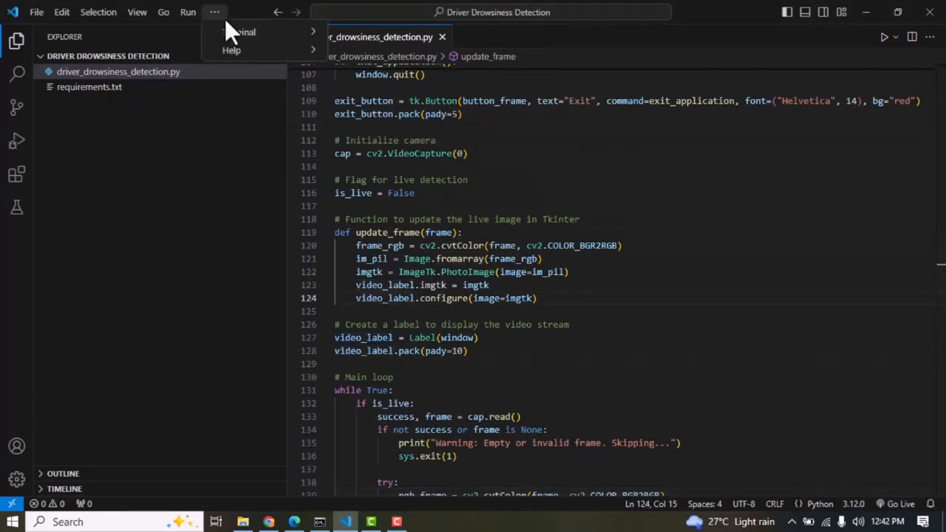
pyautogui.moveTo(240, 33)
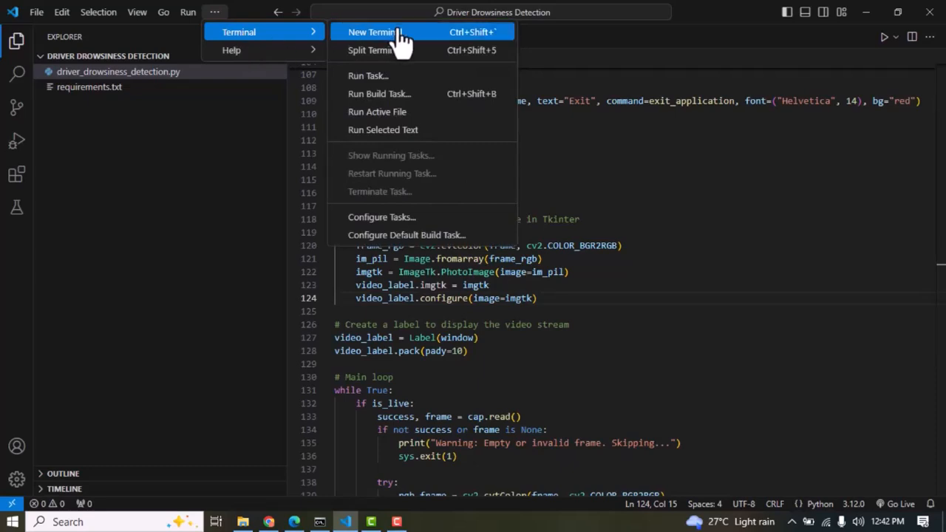
pyautogui.click(370, 32)
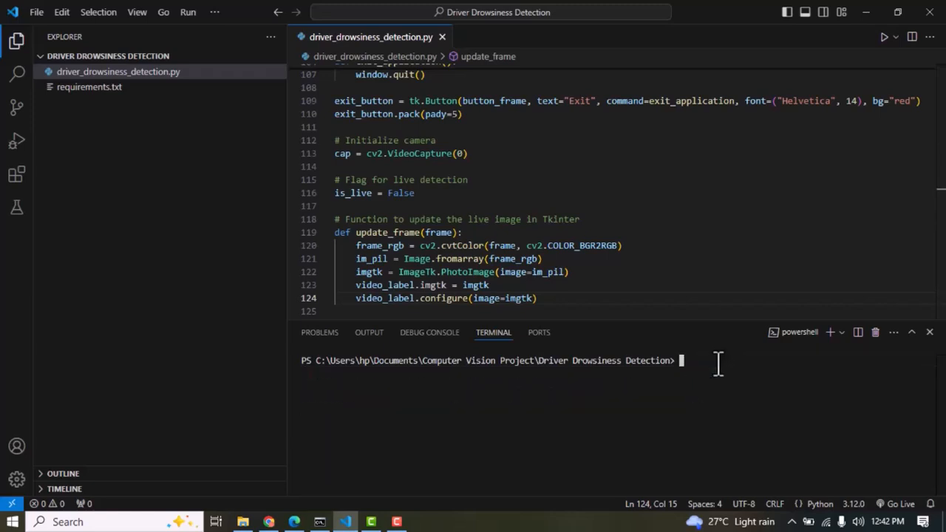
pyautogui.write('pip')
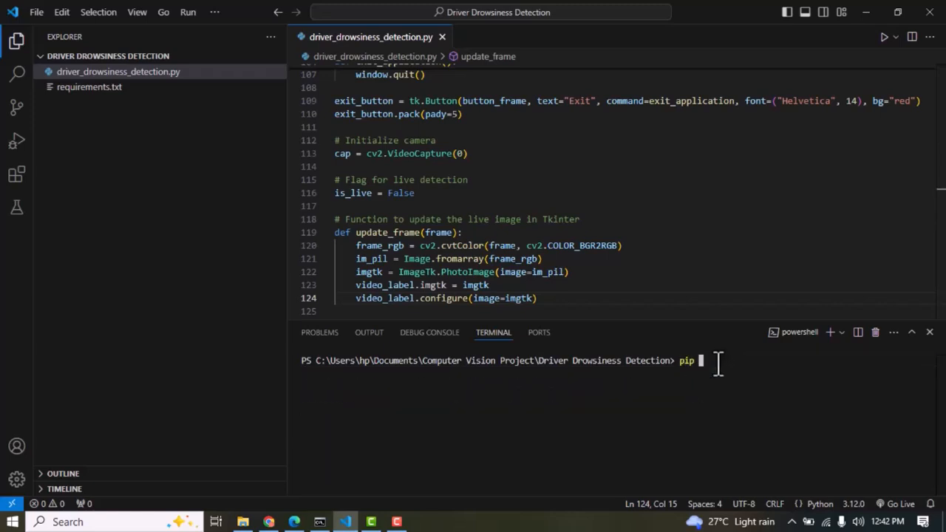
pyautogui.write('install')
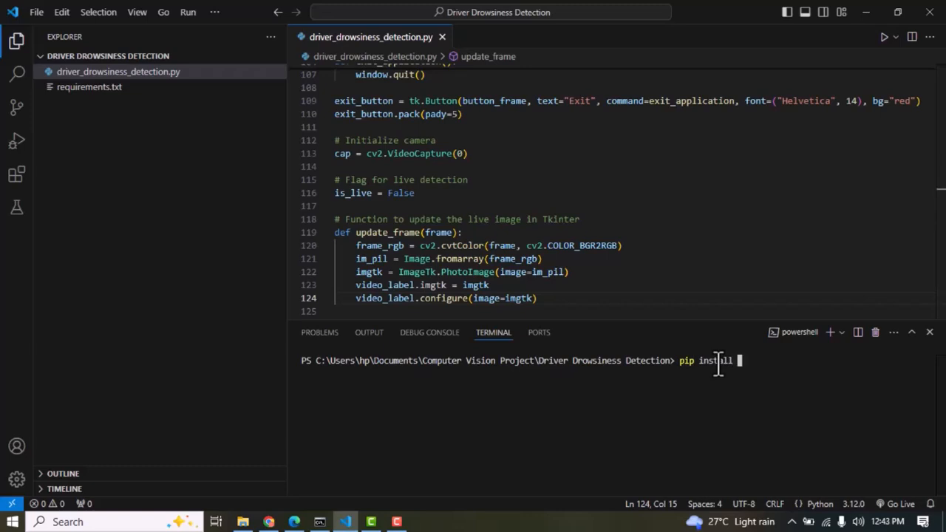
pyautogui.write('-r .\\requirements.txt')
pyautogui.write('py .\\driver_drowsiness_detection.py')
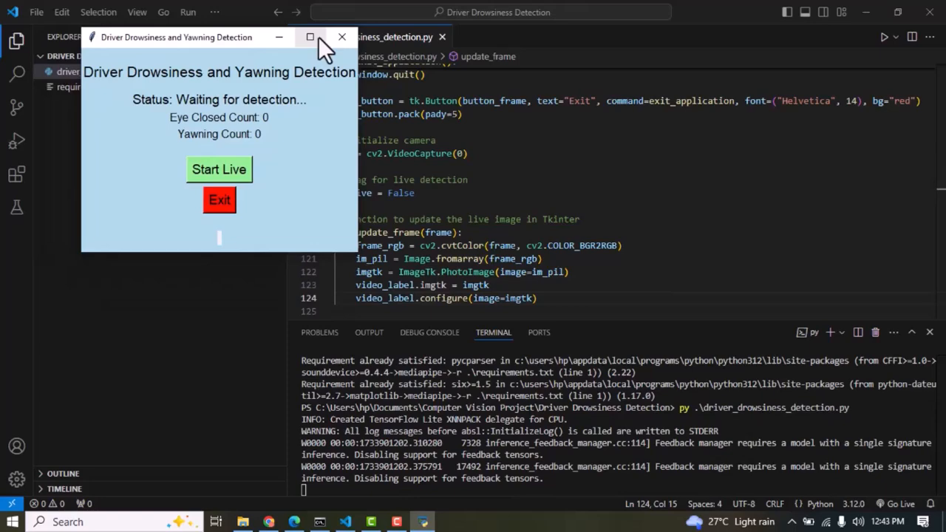
# Step: Maximize the app and run Start Live webcam detection with face landmarks
pyautogui.click(310, 37)
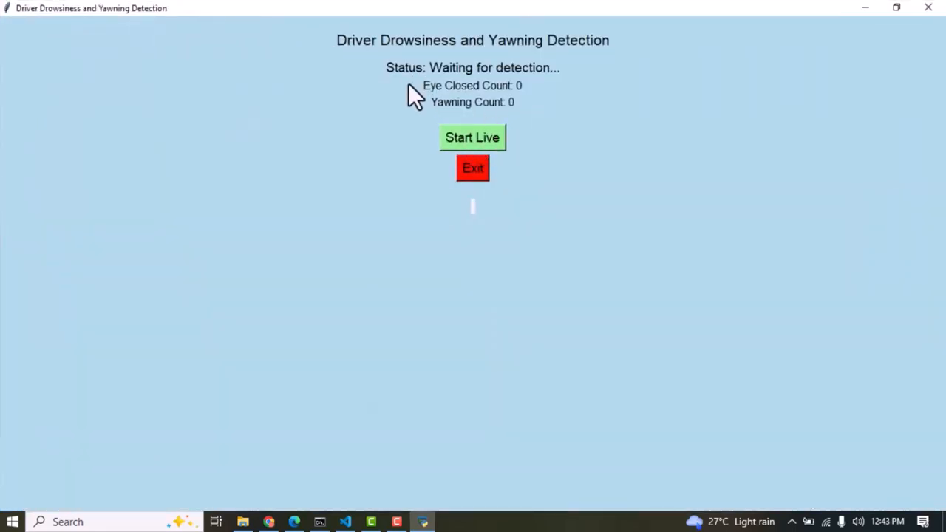
pyautogui.moveTo(472, 138)
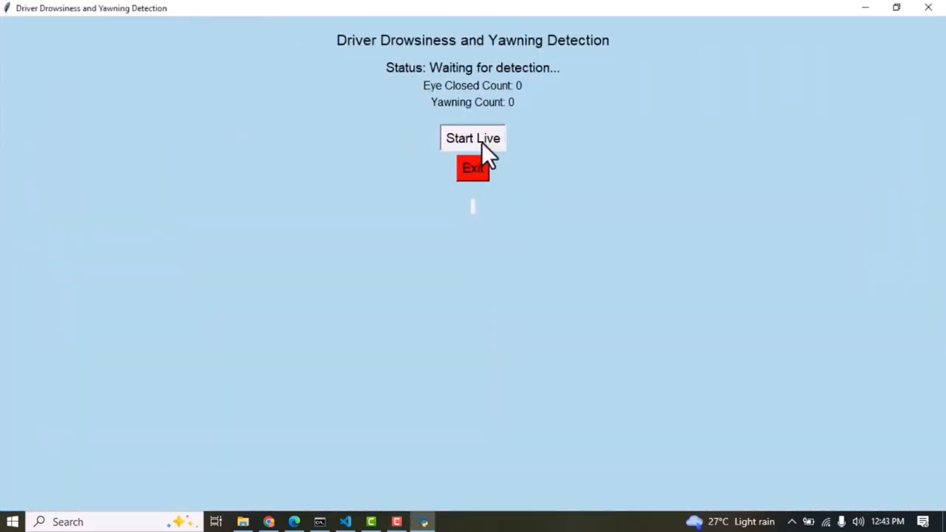
pyautogui.click(472, 137)
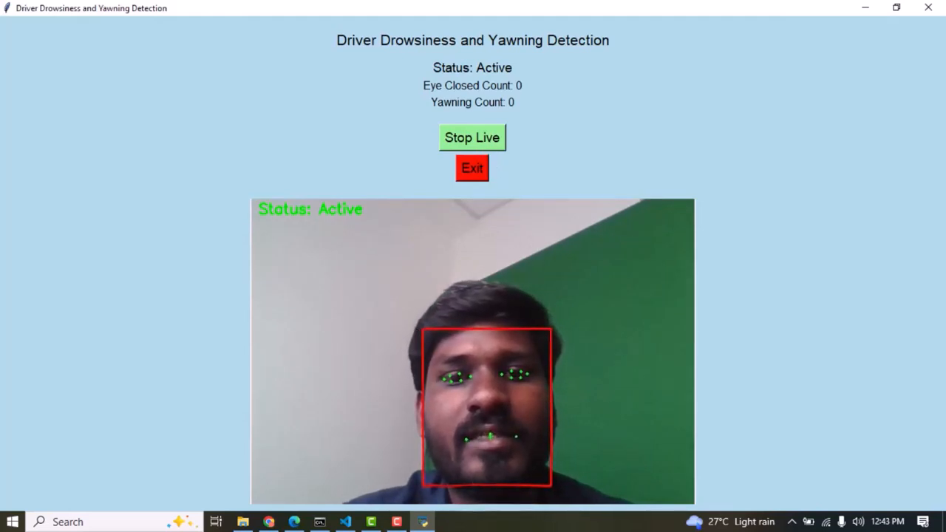
pyautogui.moveTo(510, 89)
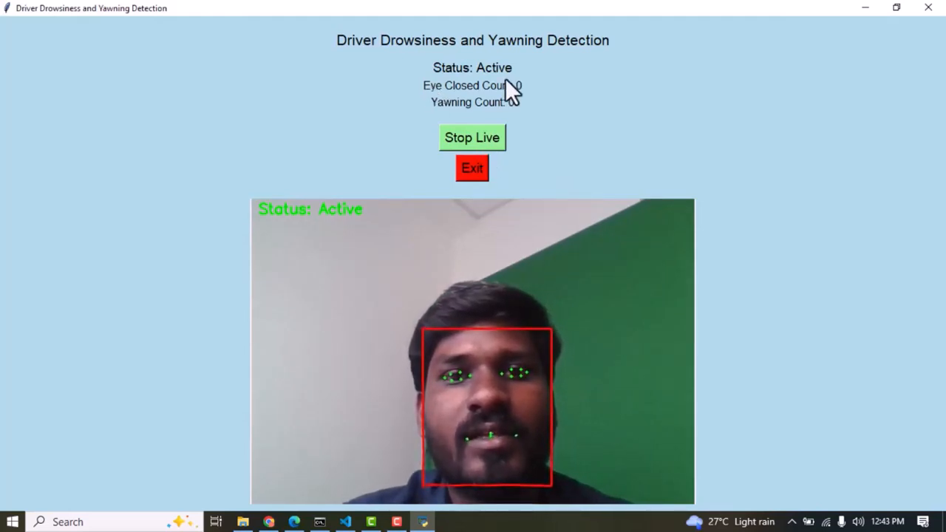
pyautogui.moveTo(435, 118)
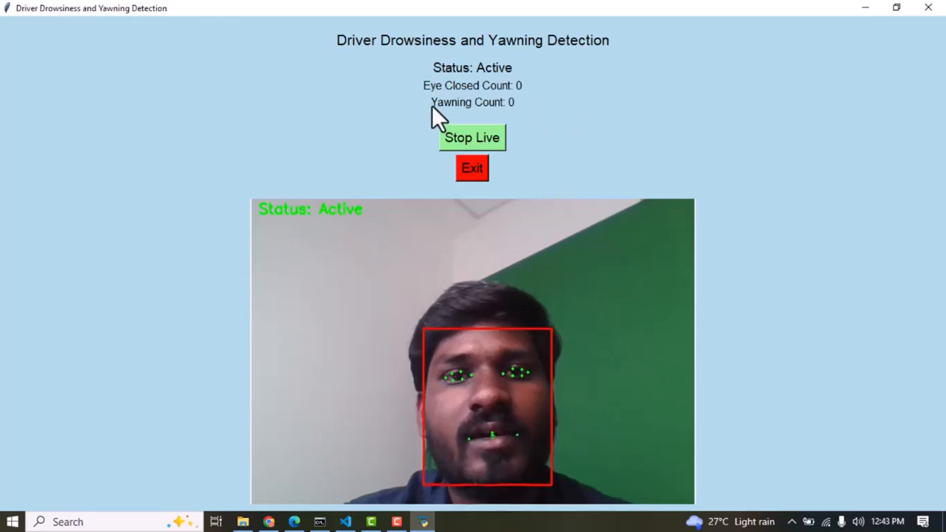
pyautogui.moveTo(588, 174)
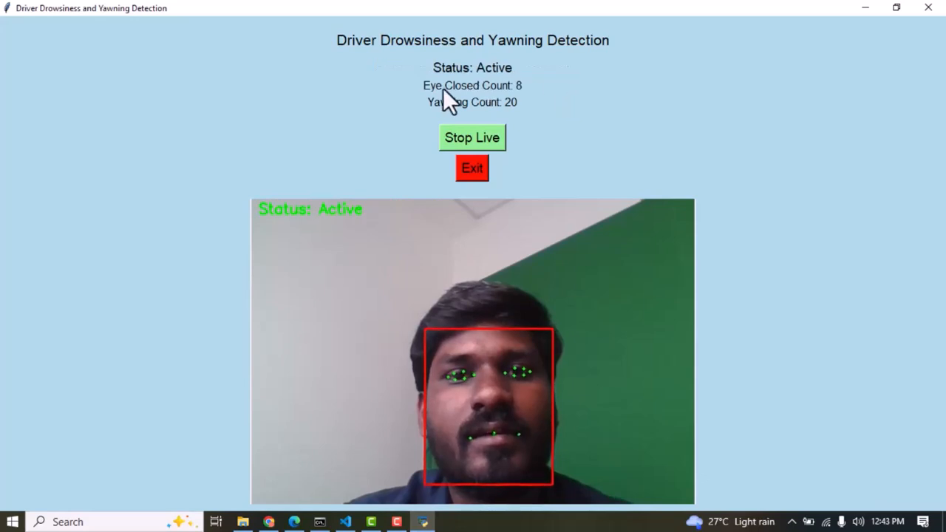
pyautogui.moveTo(553, 100)
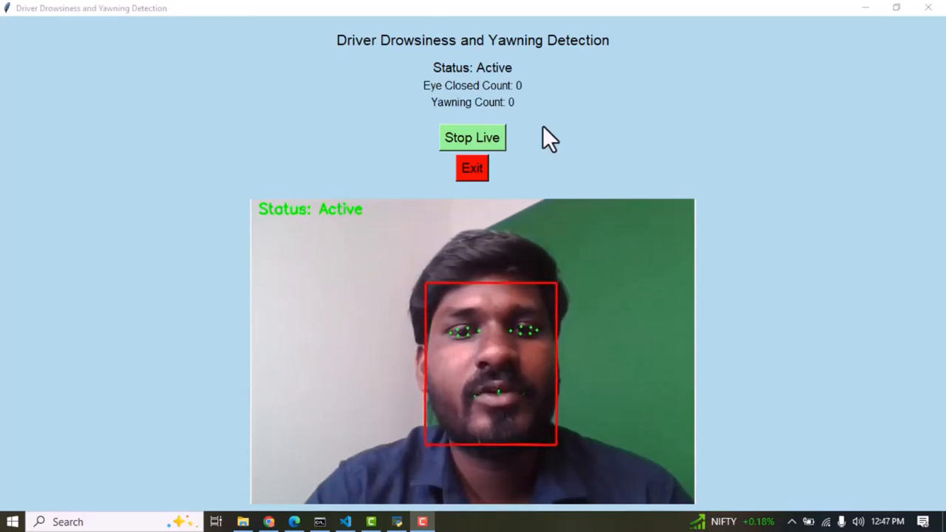
pyautogui.moveTo(535, 470)
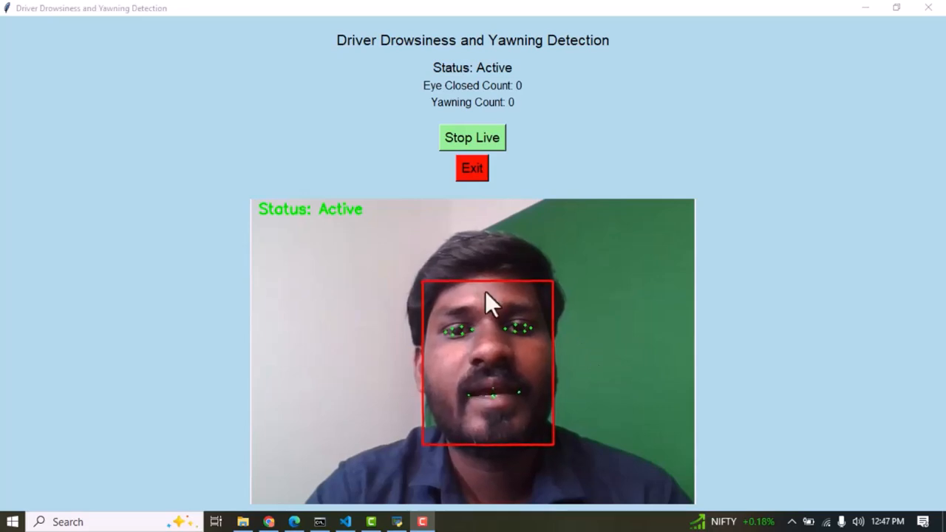
pyautogui.moveTo(547, 244)
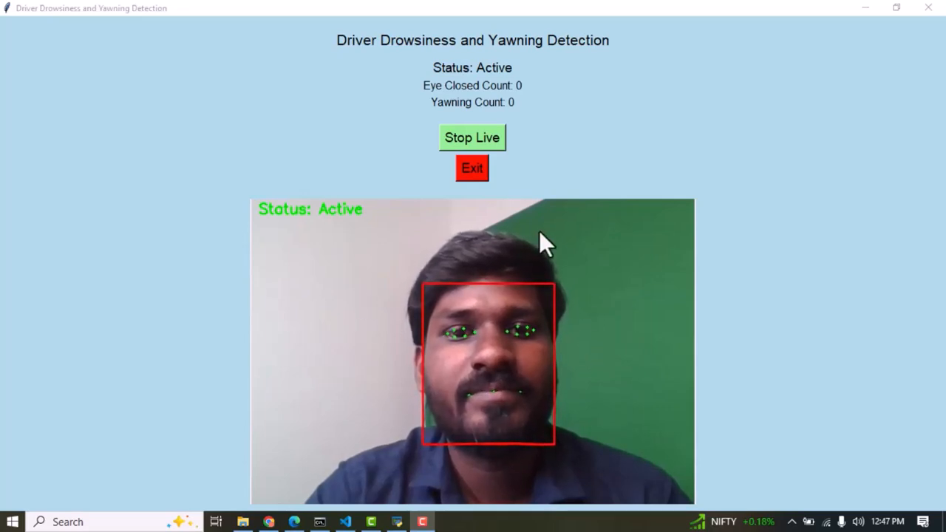